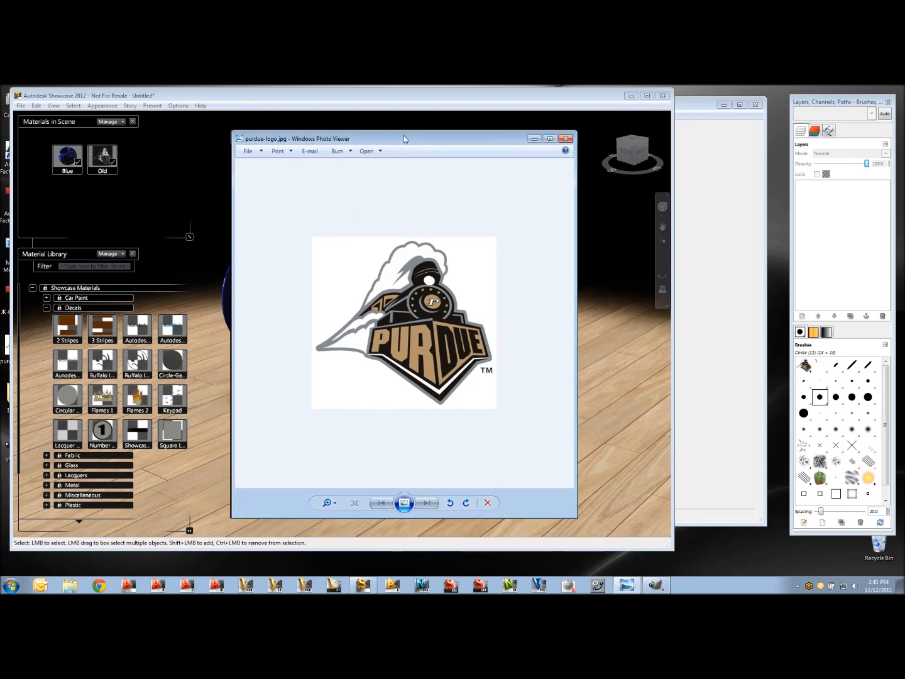
- Nudge the purdue-logo.jpg preview window, then minimize Windows Photo Viewer
{"action": "left_click_drag", "start_coordinate": [404, 138], "coordinate": [403, 136]}
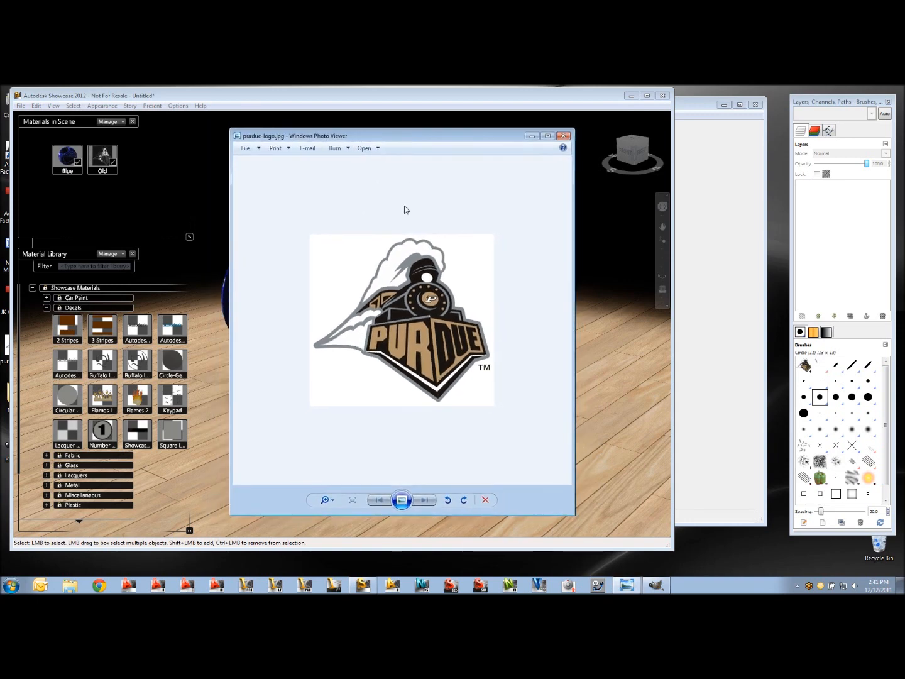
{"action": "mouse_move", "coordinate": [325, 254]}
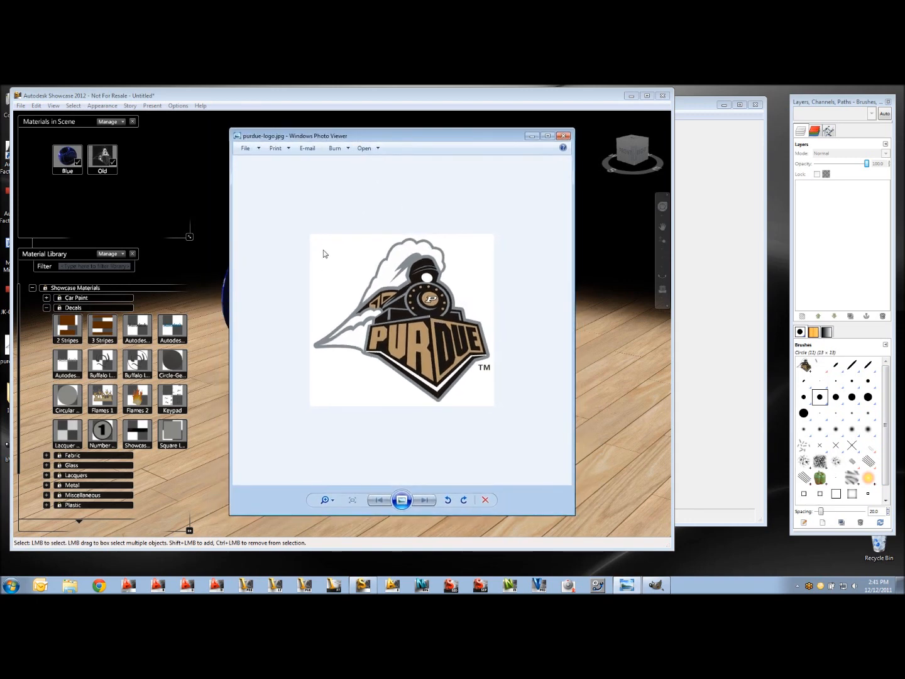
{"action": "mouse_move", "coordinate": [338, 251]}
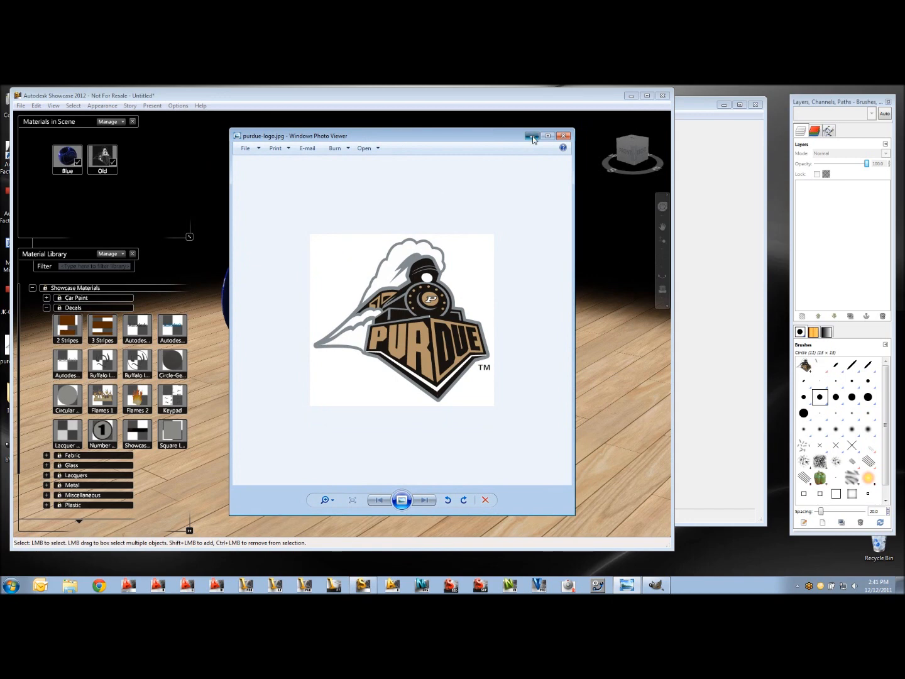
{"action": "left_click", "coordinate": [562, 135]}
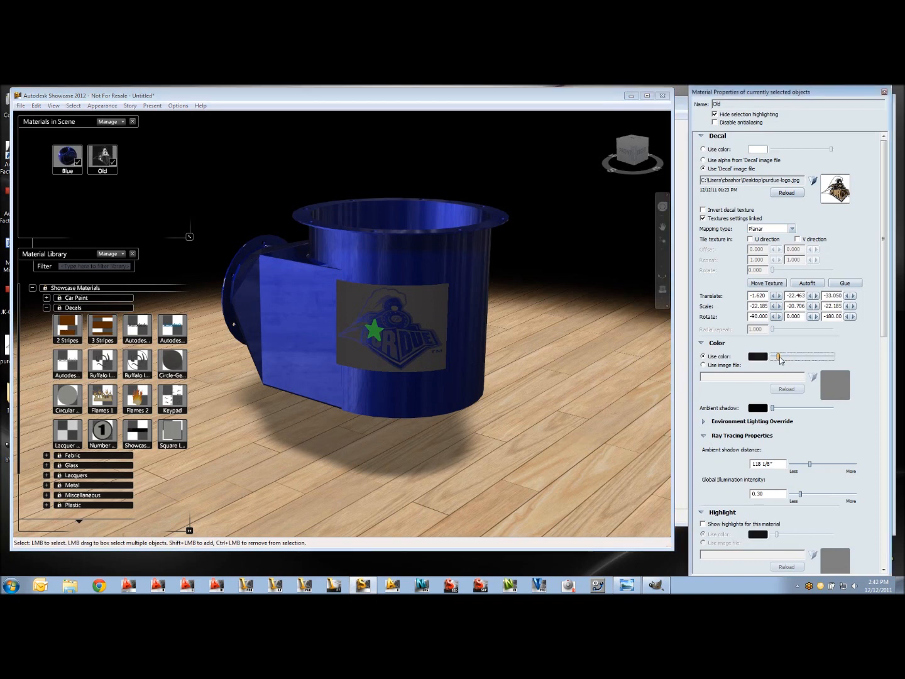
- Drag the decal's Use color slider right, lightening it from dark to light gray
{"action": "left_click_drag", "start_coordinate": [779, 357], "coordinate": [826, 356]}
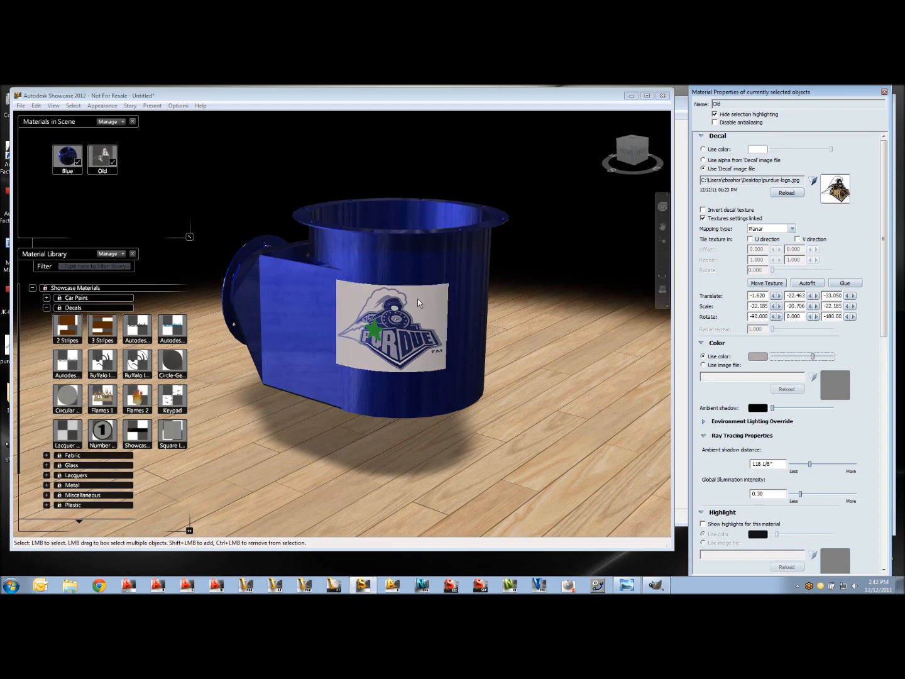
{"action": "mouse_move", "coordinate": [403, 333]}
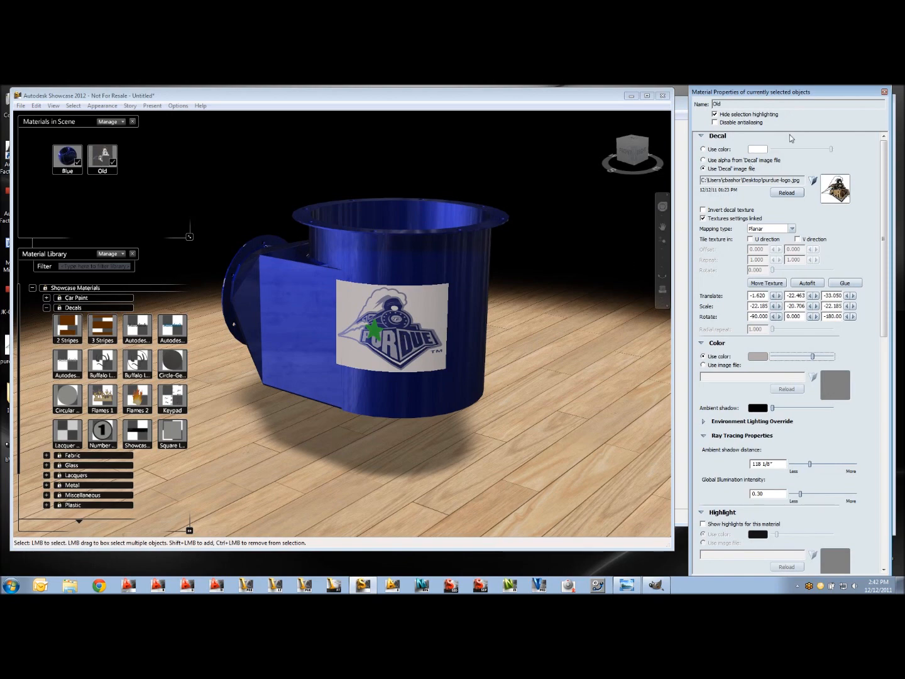
{"action": "mouse_move", "coordinate": [858, 97]}
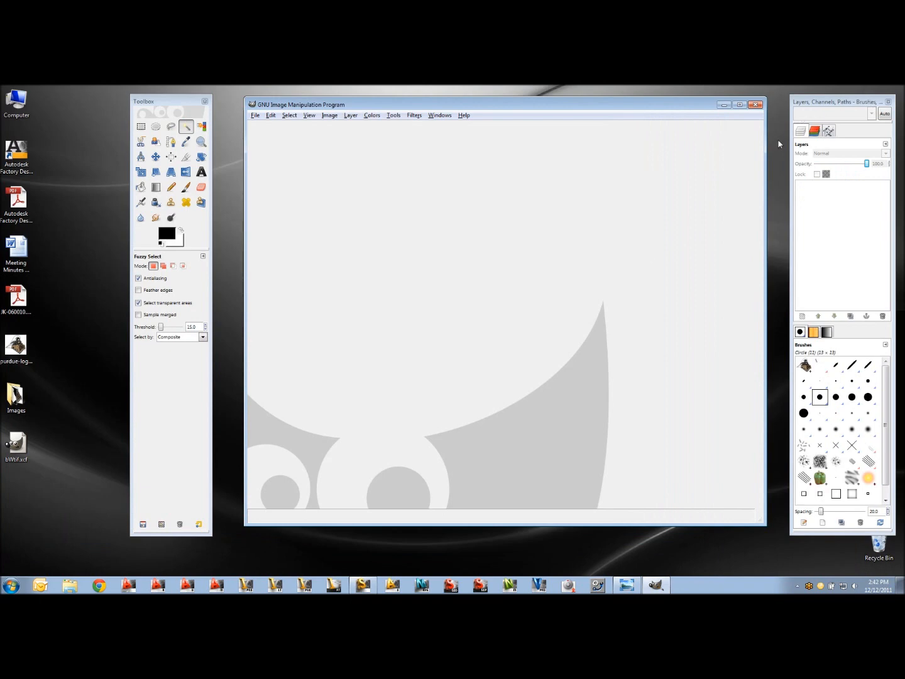
{"action": "mouse_move", "coordinate": [517, 246]}
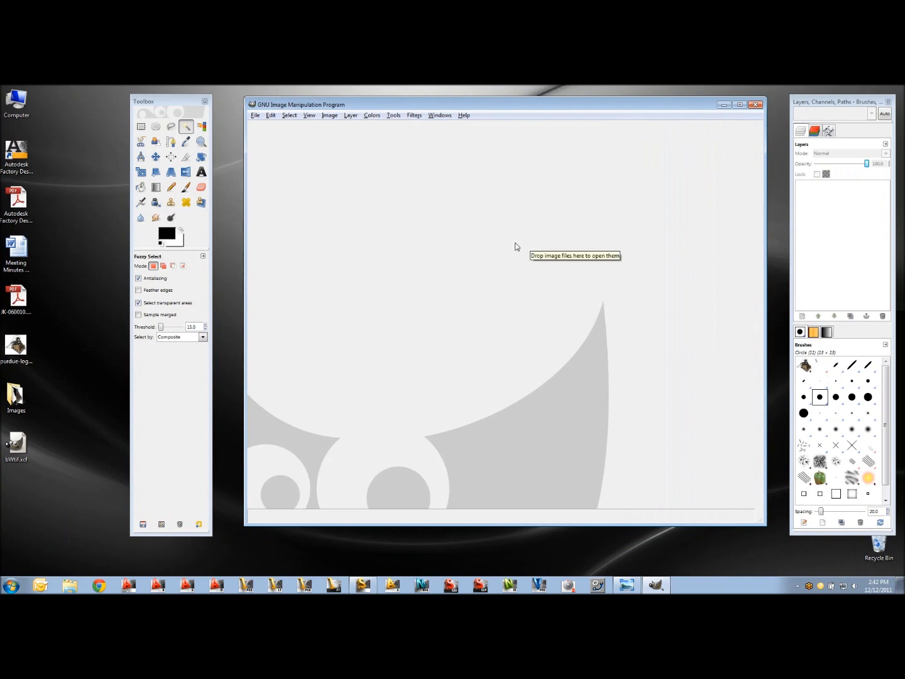
{"action": "mouse_move", "coordinate": [383, 275]}
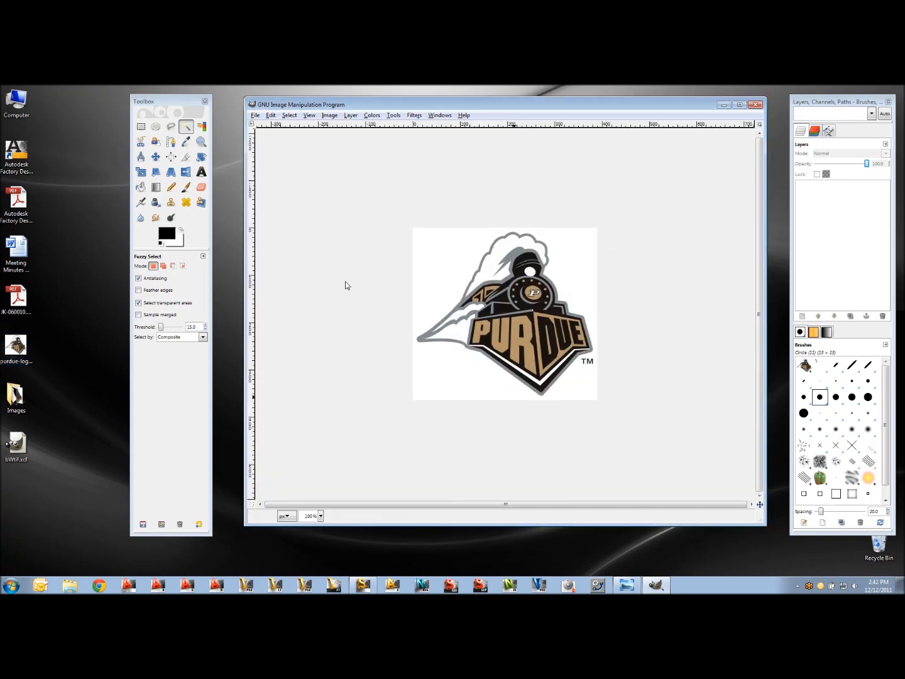
- Bring the opened purdue-logo.jpg image window into focus in GIMP
{"action": "left_click", "coordinate": [430, 347]}
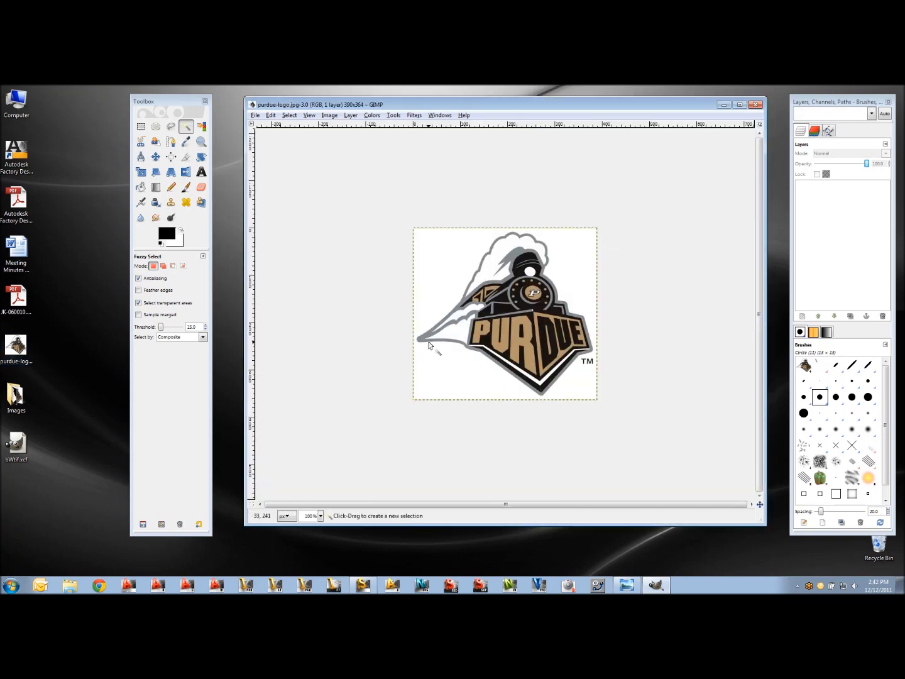
{"action": "mouse_move", "coordinate": [454, 328]}
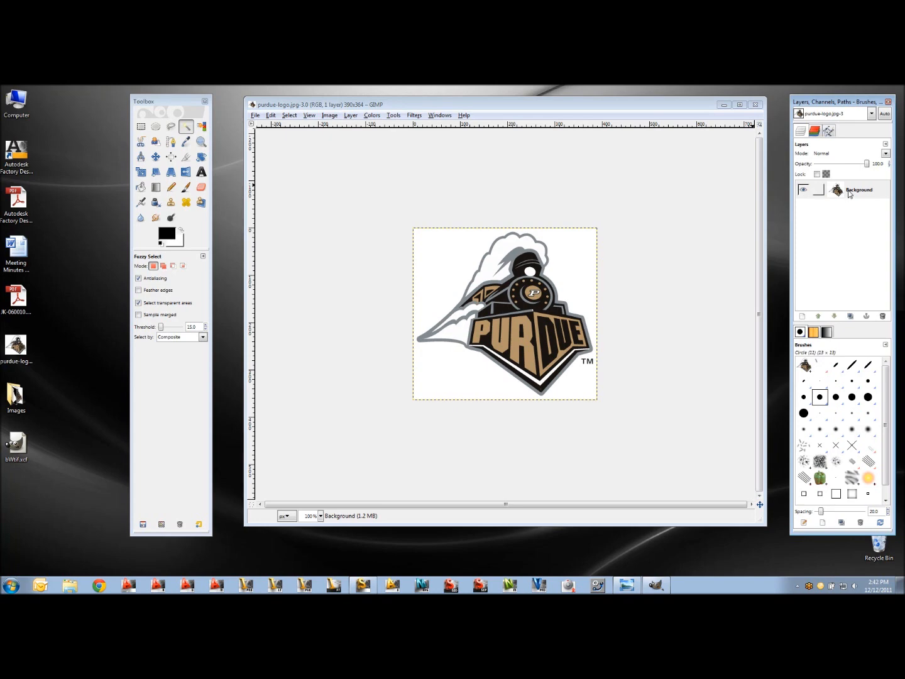
- Duplicate the Background layer and hide the original Background layer
{"action": "right_click", "coordinate": [858, 190]}
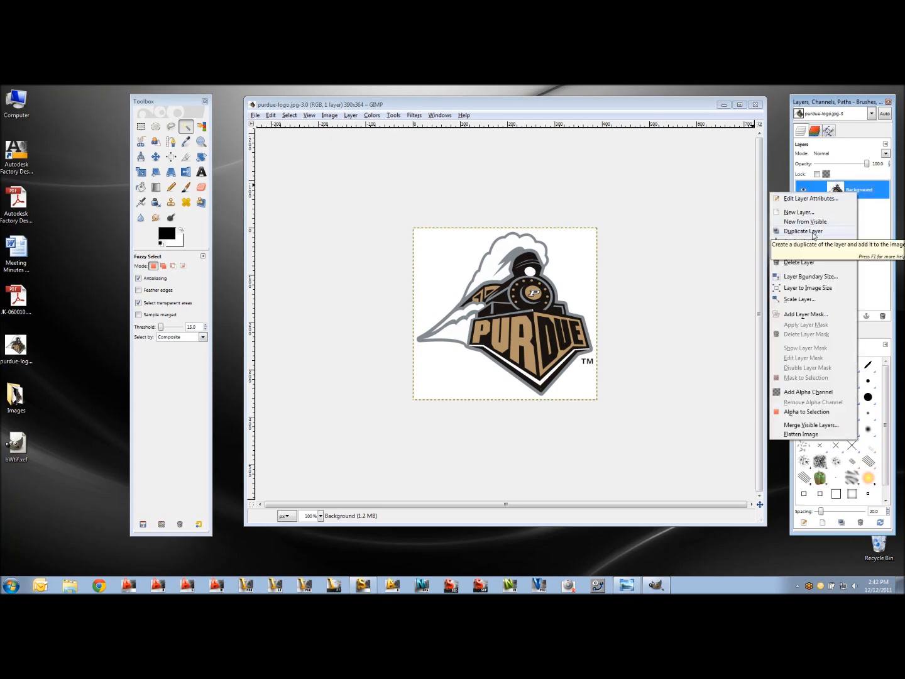
{"action": "left_click", "coordinate": [803, 231]}
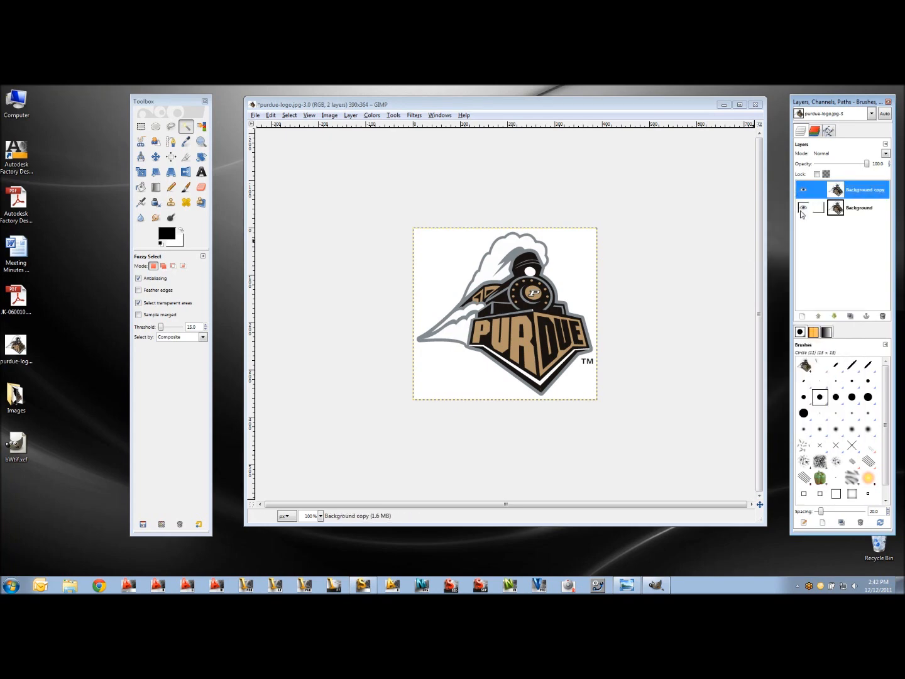
{"action": "left_click", "coordinate": [801, 207]}
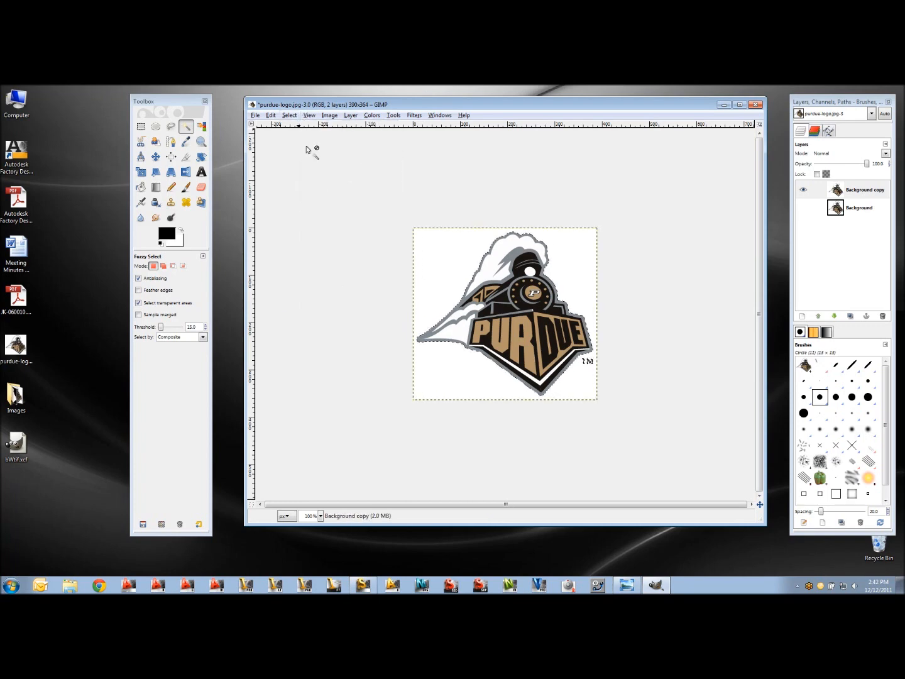
{"action": "mouse_move", "coordinate": [507, 297]}
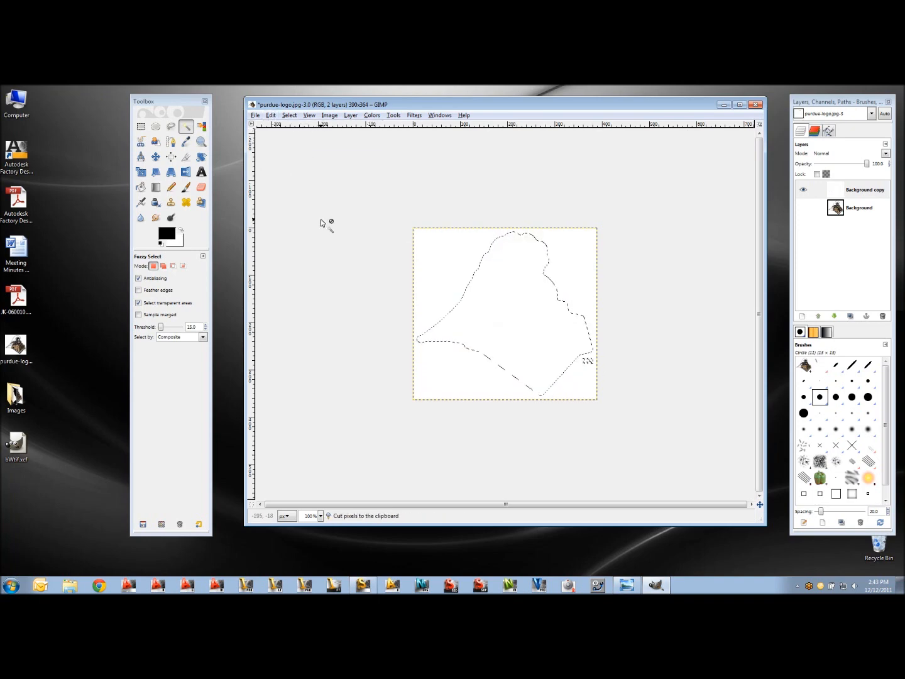
- Add a new transparent layer named Color
{"action": "right_click", "coordinate": [864, 189]}
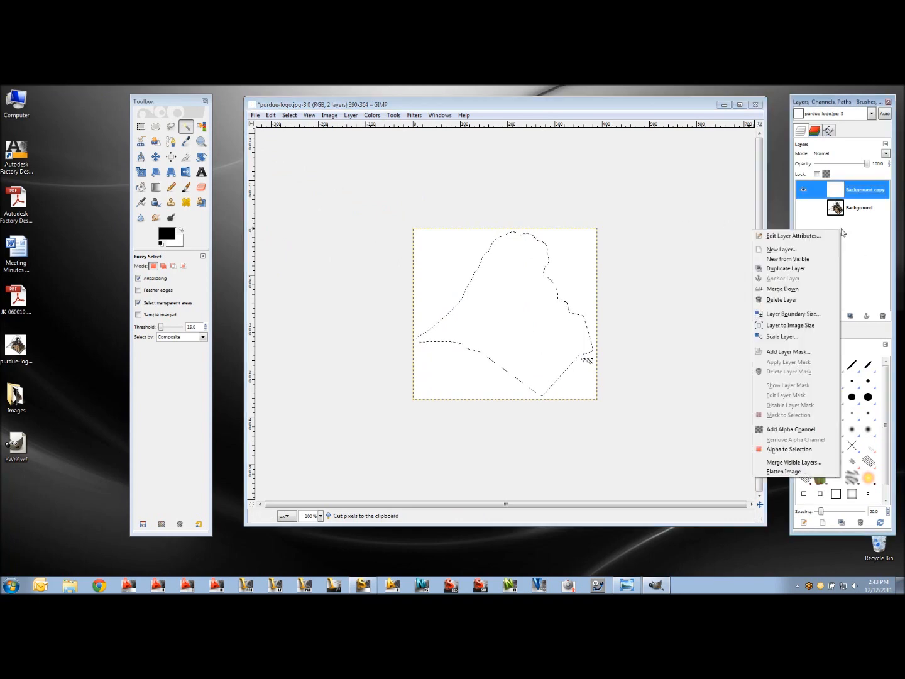
{"action": "left_click", "coordinate": [782, 249]}
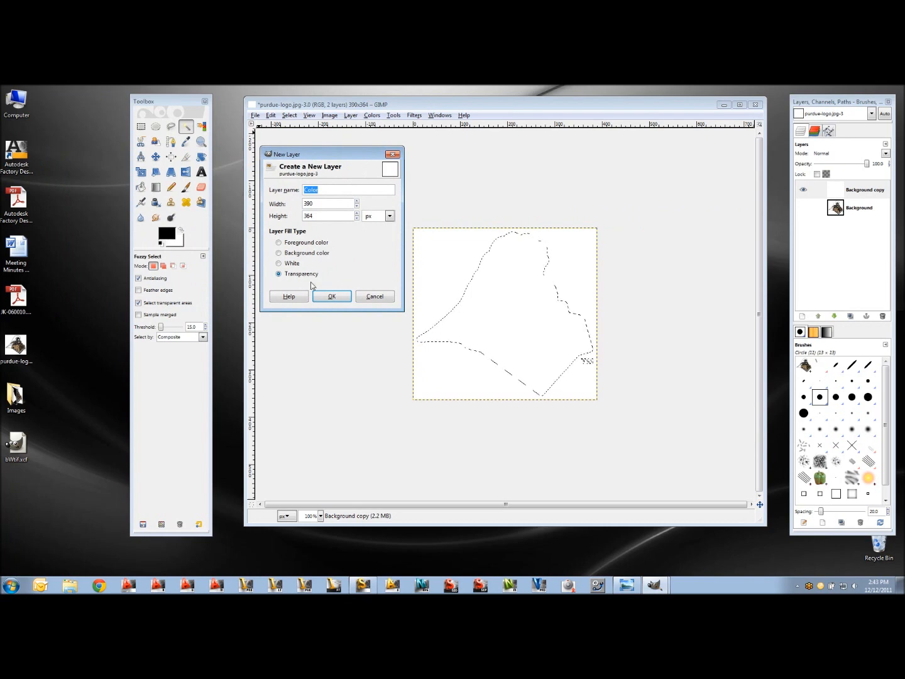
{"action": "left_click", "coordinate": [331, 296]}
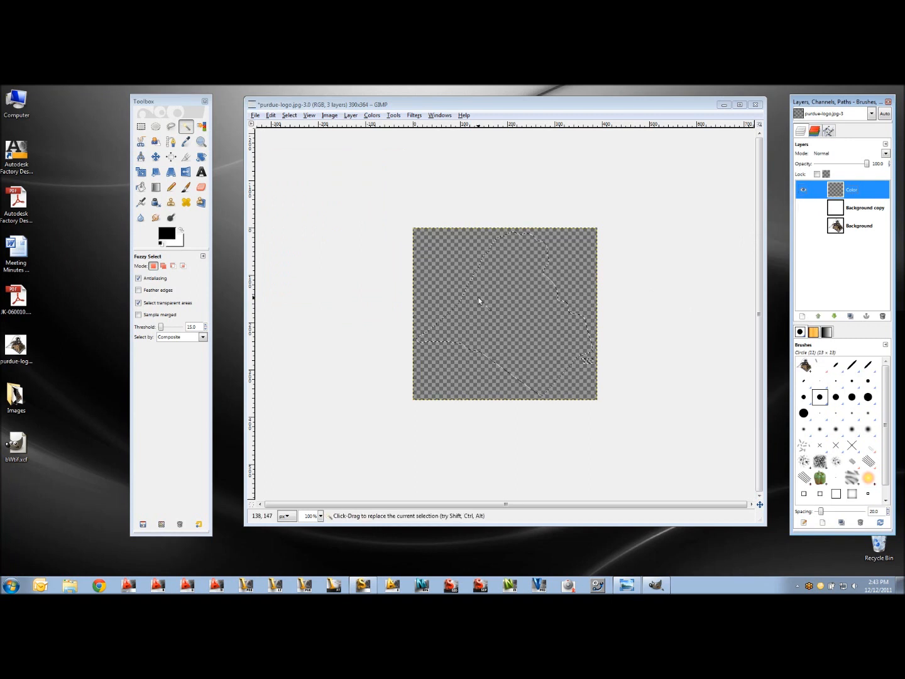
- Paste the cut-out logo and anchor it onto the Color layer
{"action": "left_click", "coordinate": [289, 115]}
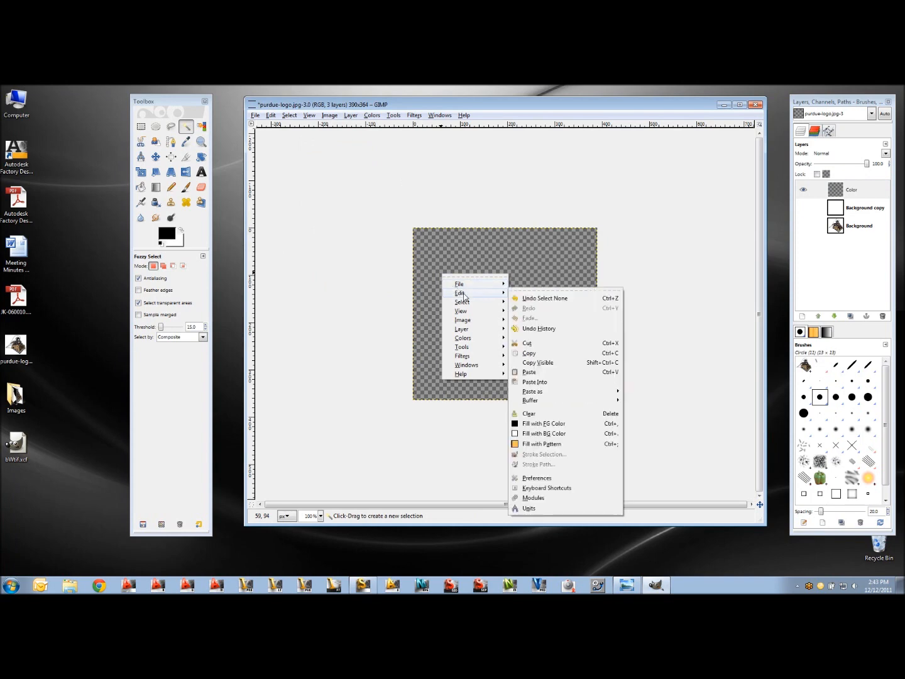
{"action": "mouse_move", "coordinate": [529, 374]}
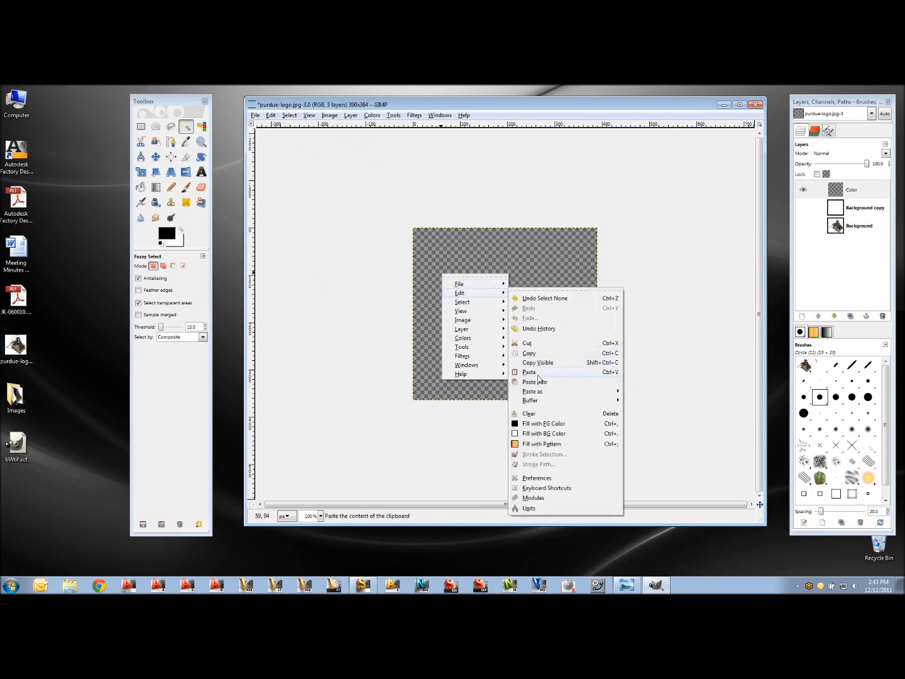
{"action": "left_click", "coordinate": [529, 371]}
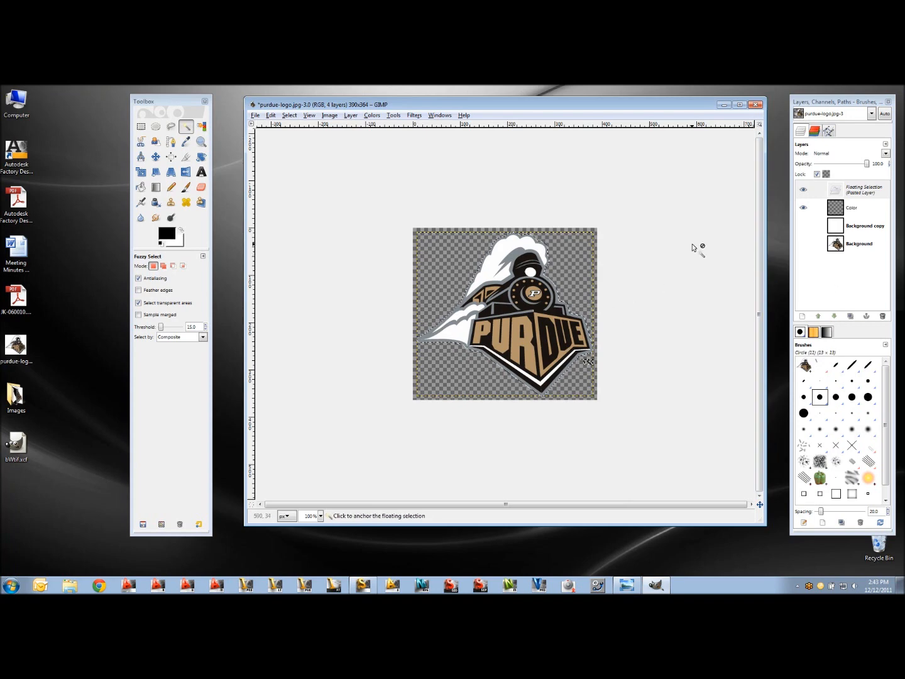
{"action": "left_click", "coordinate": [505, 314]}
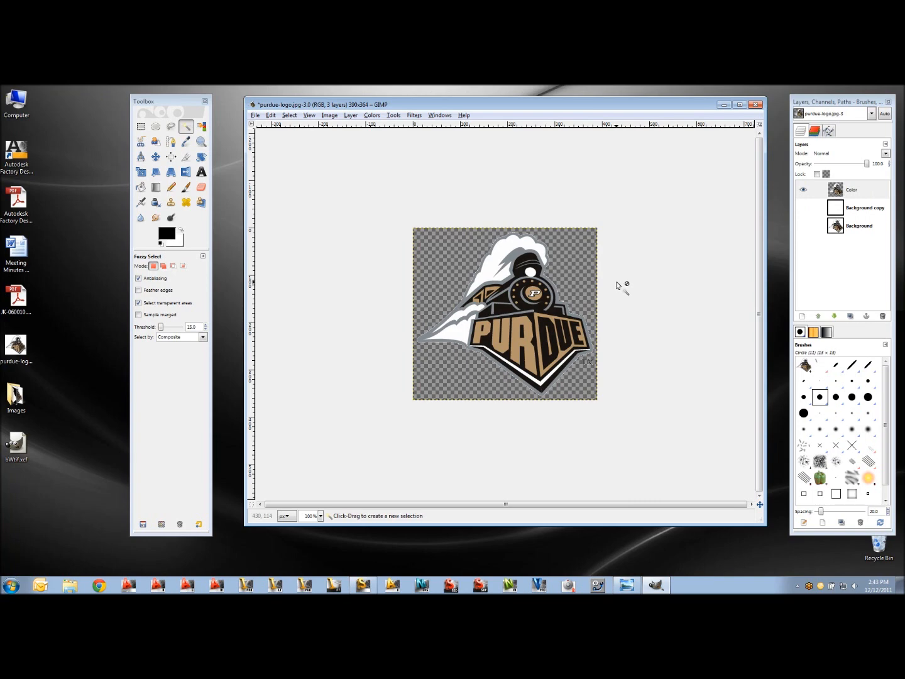
{"action": "mouse_move", "coordinate": [620, 279]}
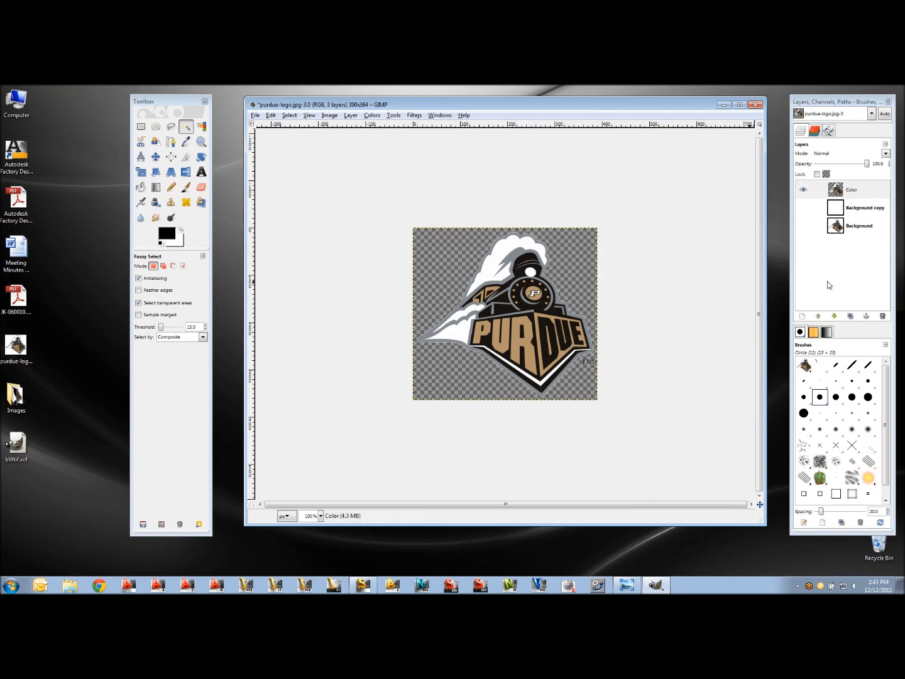
- Select the original Background layer in the Layers panel
{"action": "left_click", "coordinate": [858, 225]}
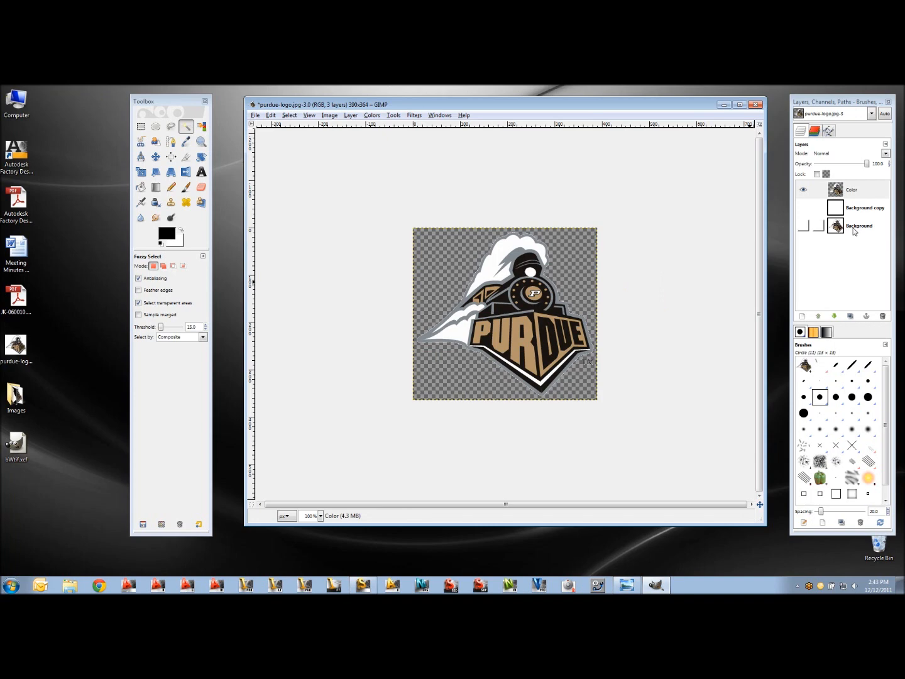
{"action": "left_click", "coordinate": [860, 225]}
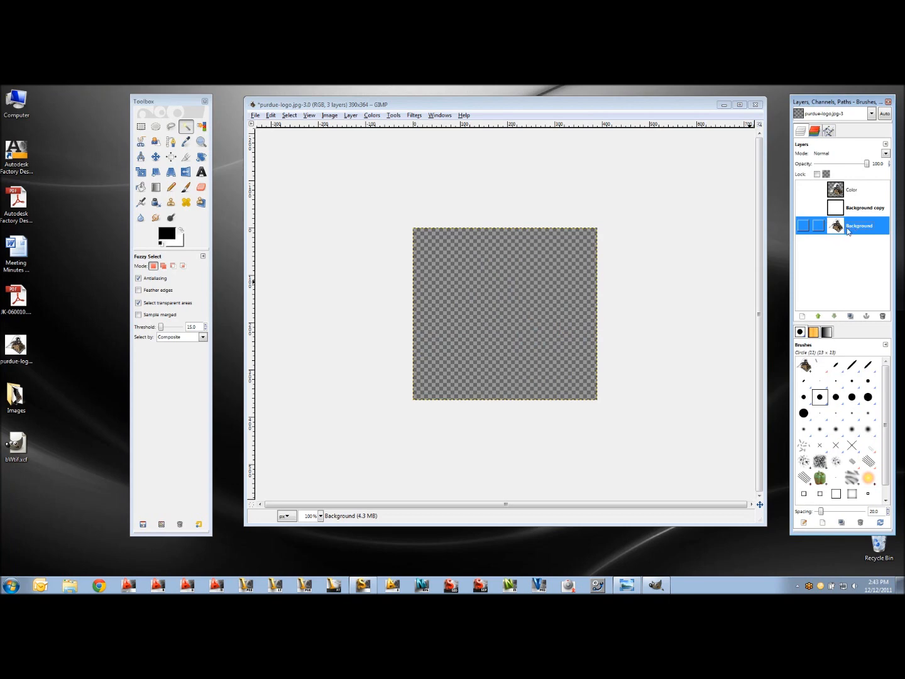
{"action": "left_click", "coordinate": [803, 226]}
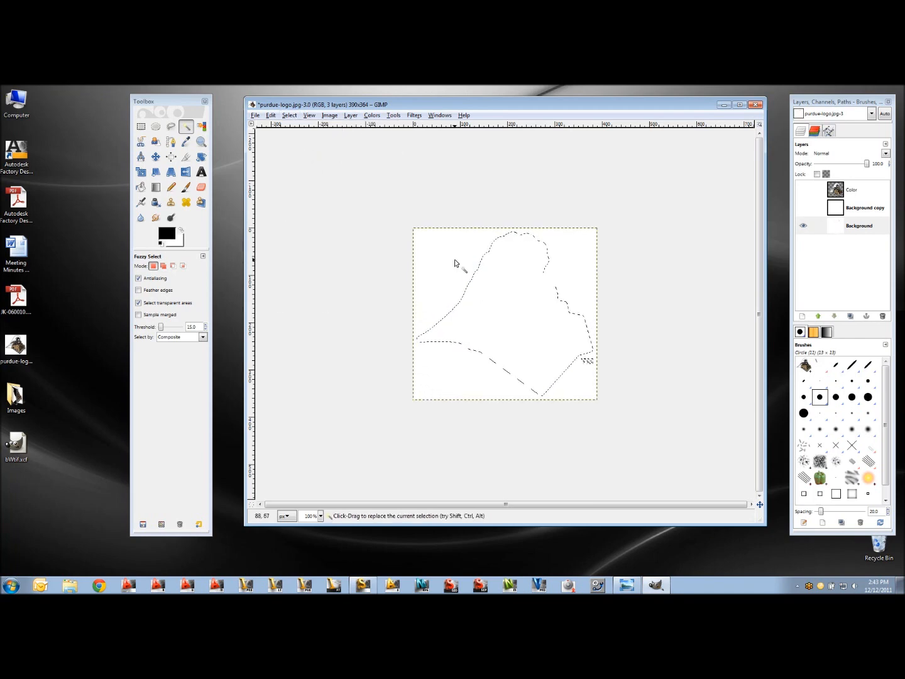
- Invert the selection, bucket-fill the area outside the logo black, then select none
{"action": "left_click", "coordinate": [140, 187]}
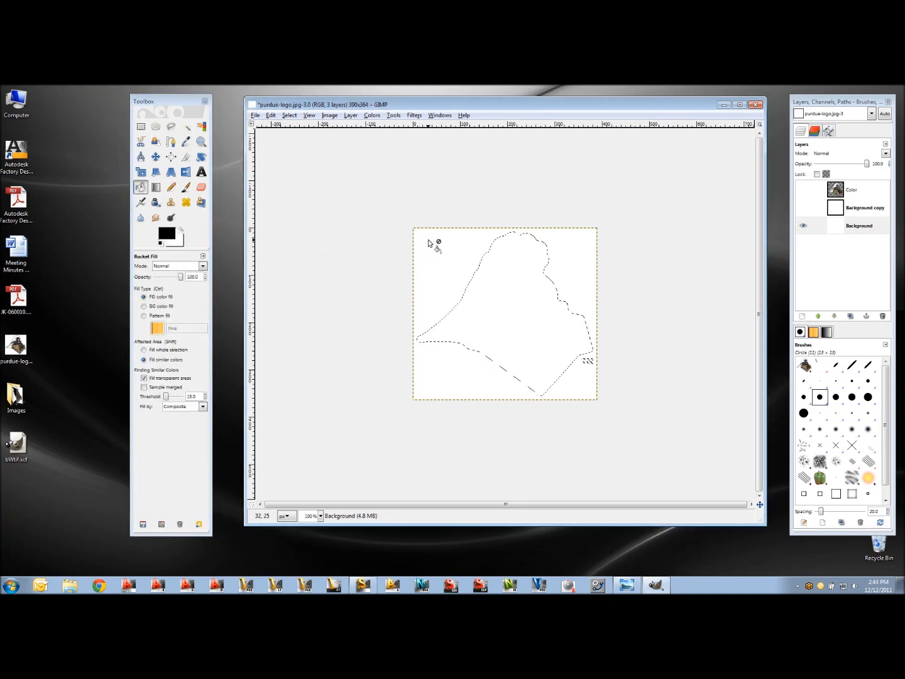
{"action": "left_click", "coordinate": [289, 115]}
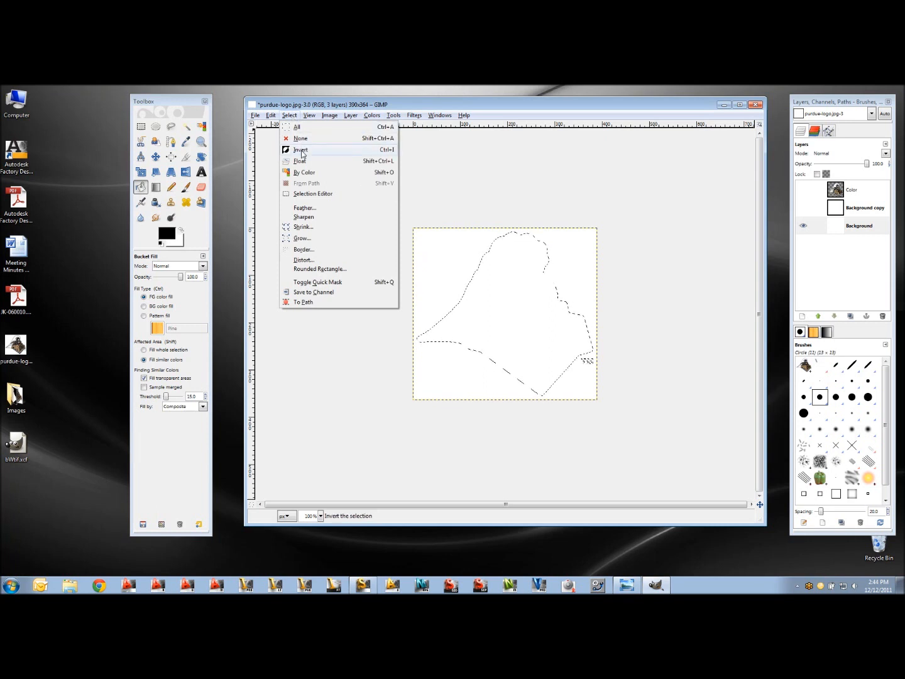
{"action": "left_click", "coordinate": [300, 149]}
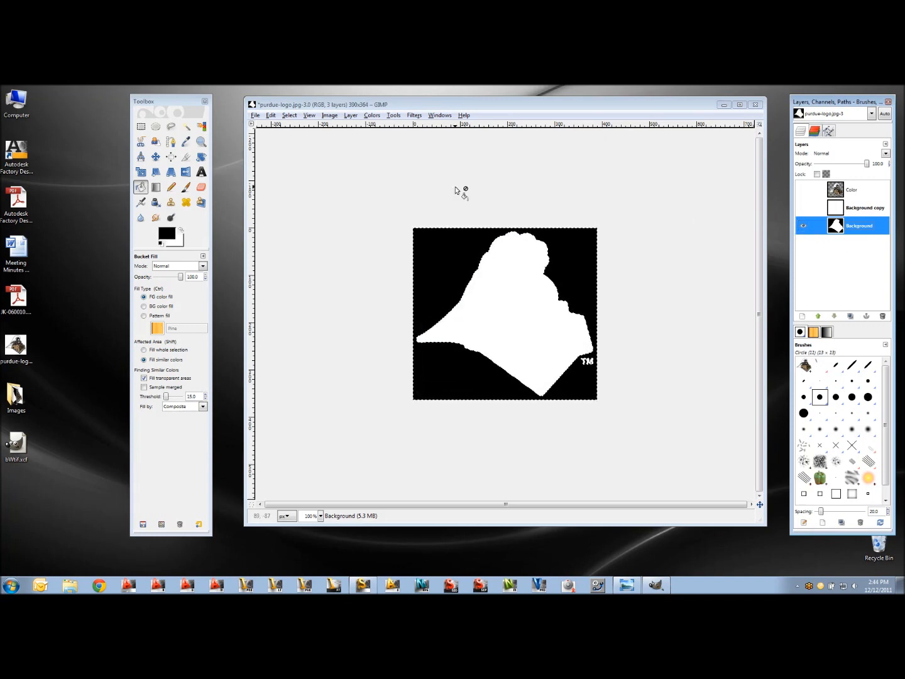
{"action": "left_click", "coordinate": [289, 115]}
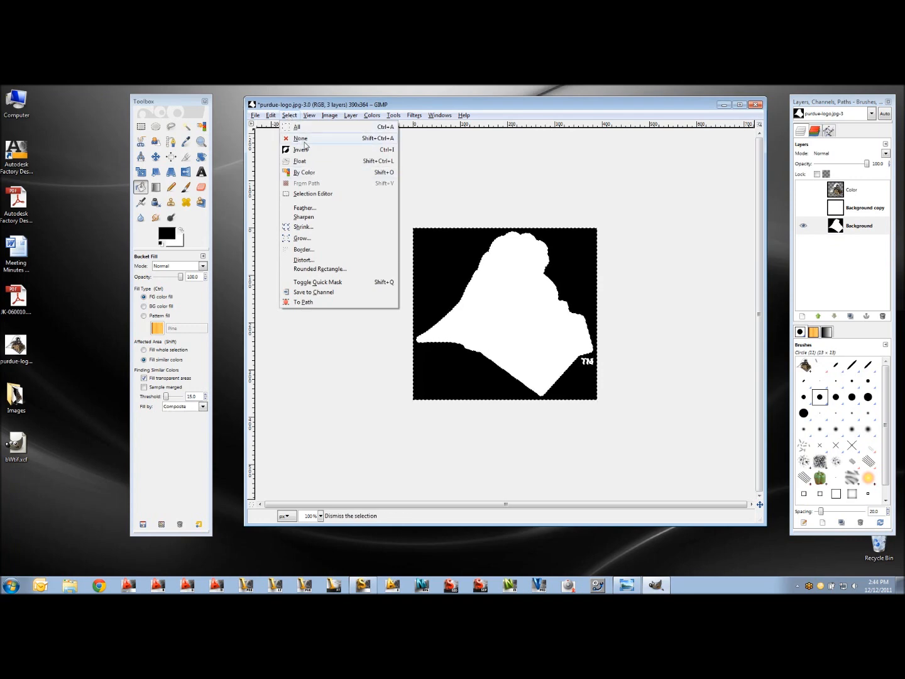
{"action": "left_click", "coordinate": [254, 115]}
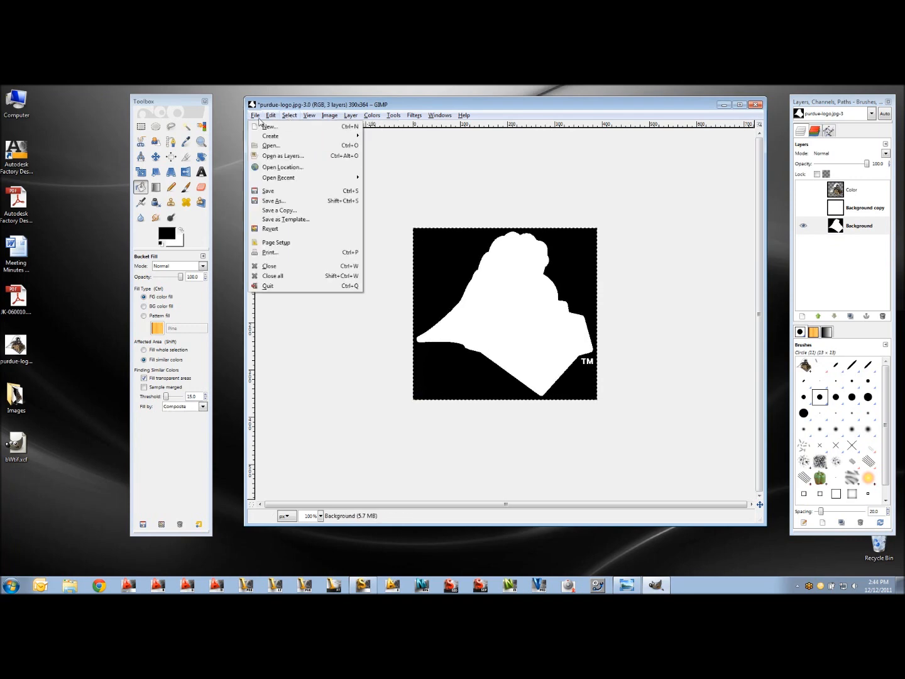
- Export bw.tif to the Desktop with merged layers and no compression, then hide Background
{"action": "left_click", "coordinate": [273, 201]}
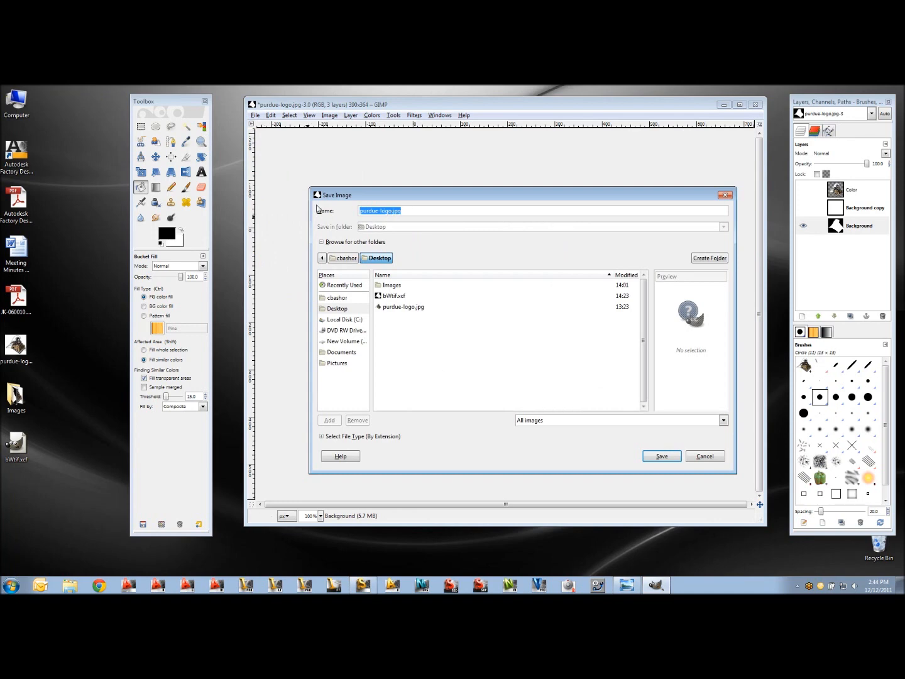
{"action": "type", "text": "bw"}
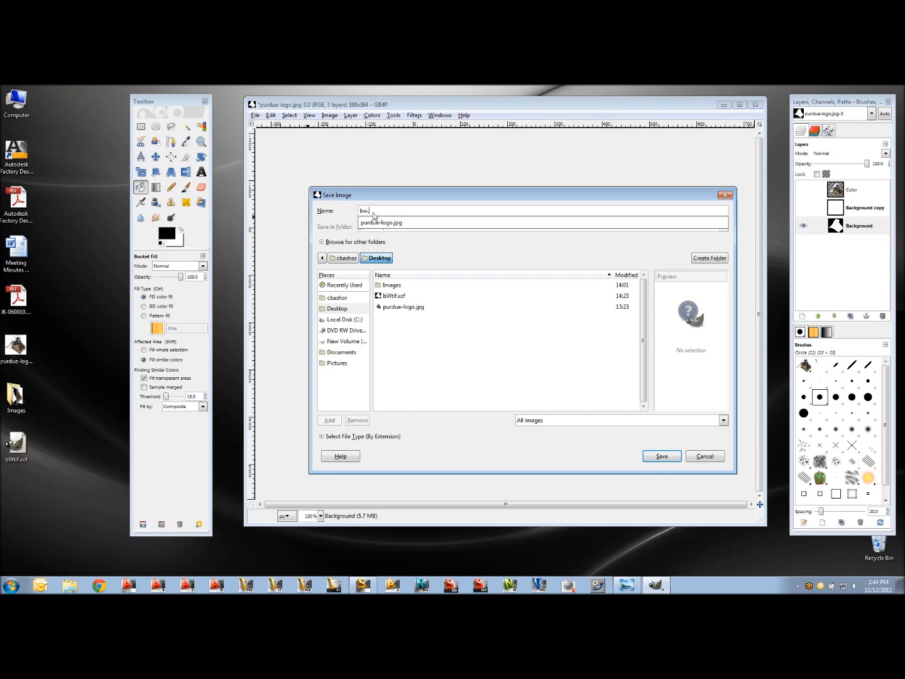
{"action": "type", "text": "tif"}
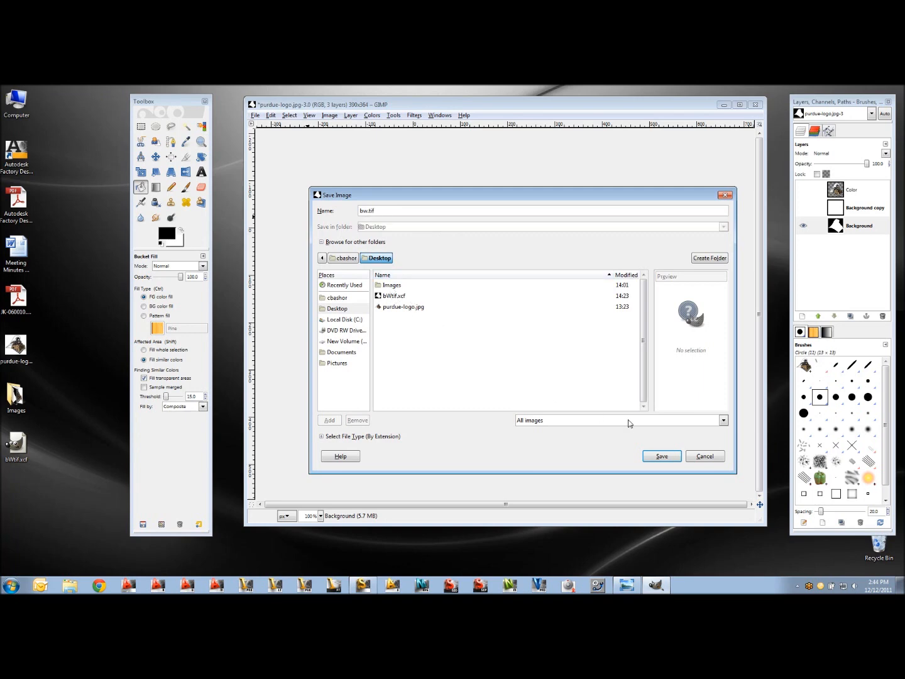
{"action": "left_click", "coordinate": [661, 456]}
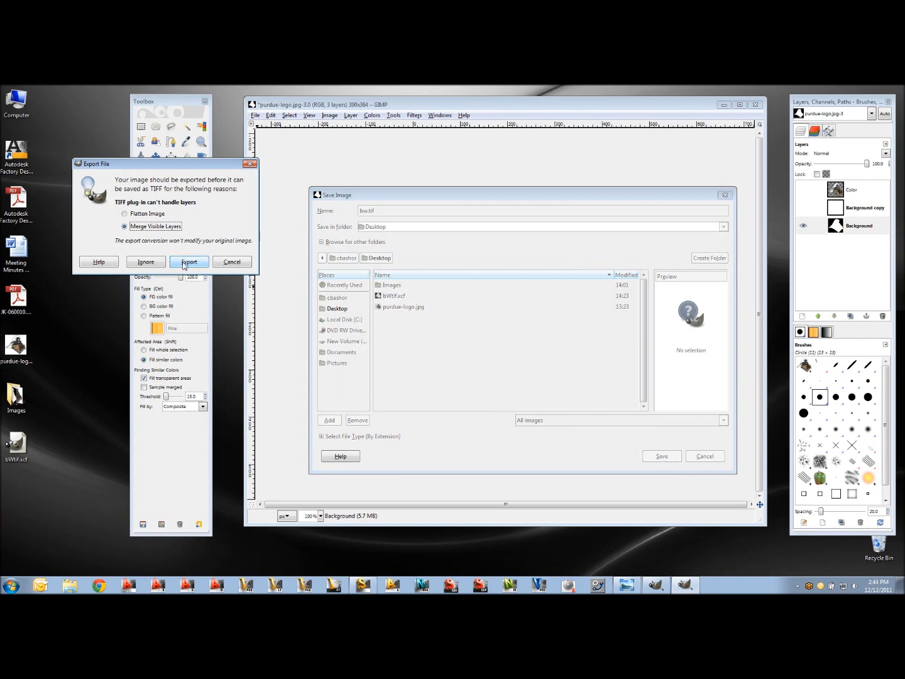
{"action": "left_click", "coordinate": [188, 262]}
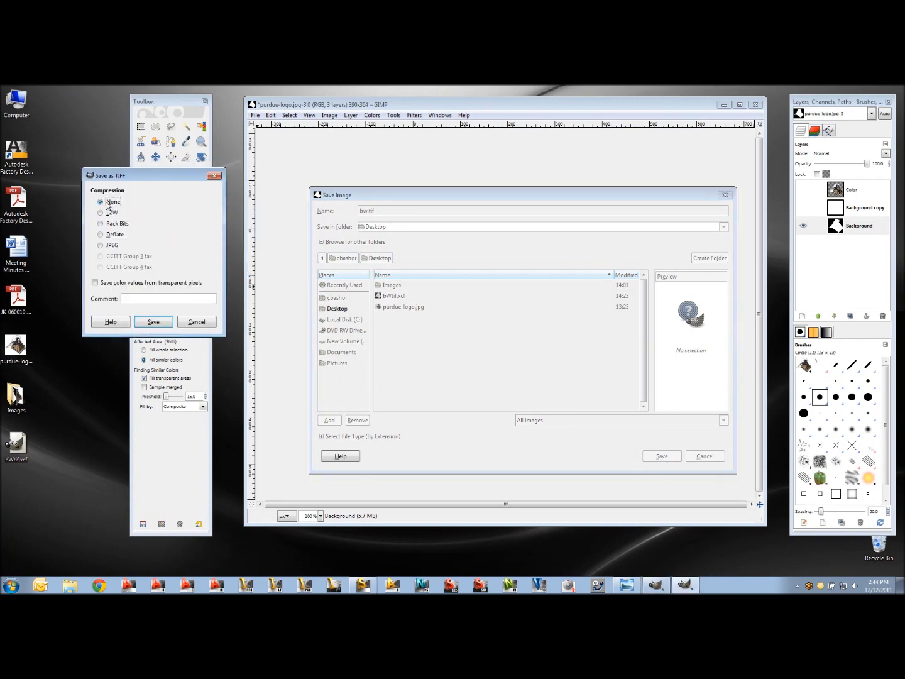
{"action": "left_click", "coordinate": [153, 321]}
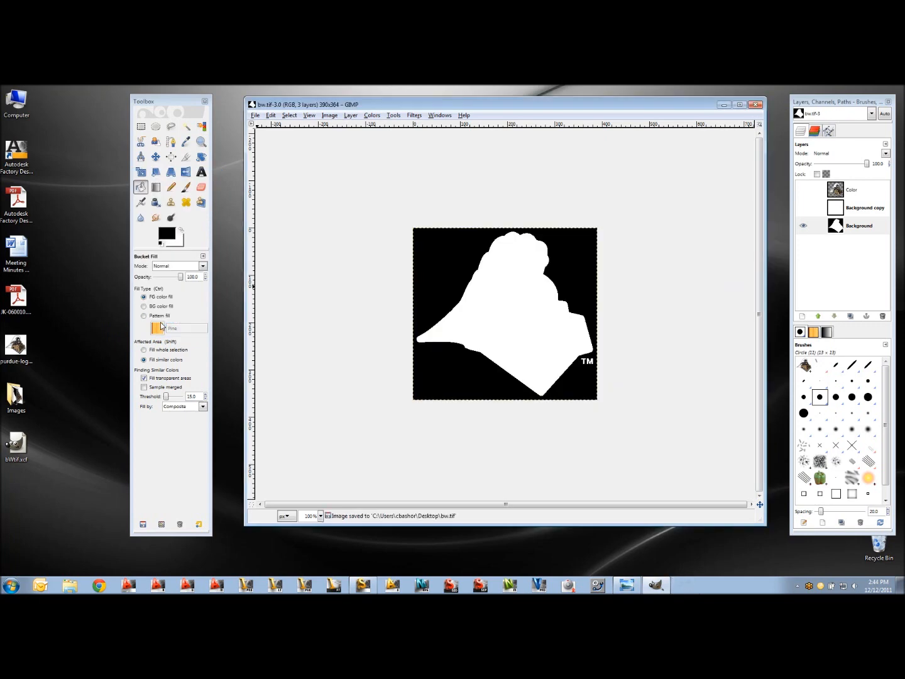
{"action": "left_click", "coordinate": [859, 225]}
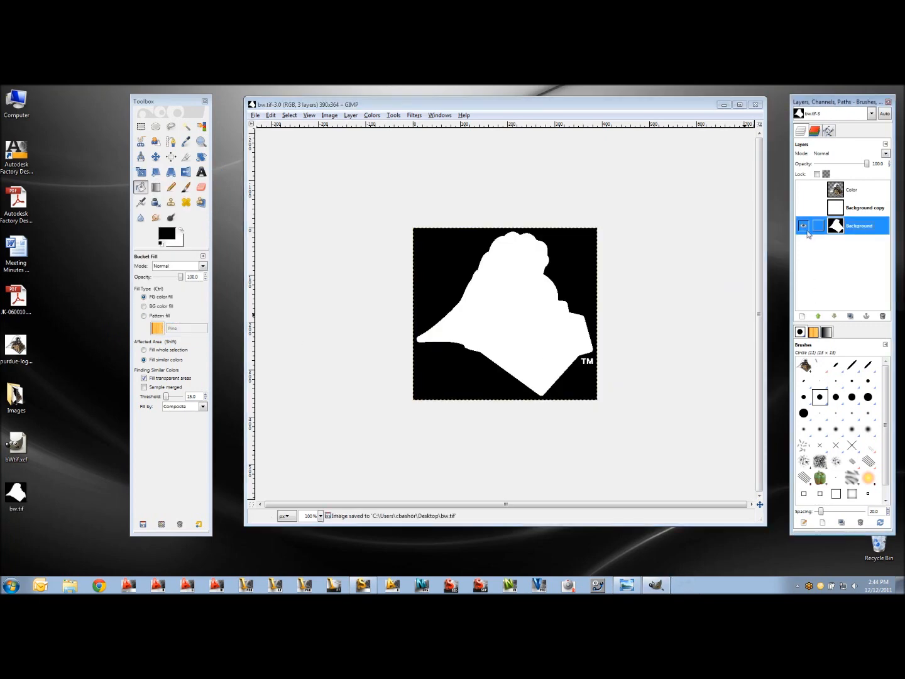
- Show the Color layer and export color.tif to the Desktop, merged and uncompressed
{"action": "left_click", "coordinate": [803, 189]}
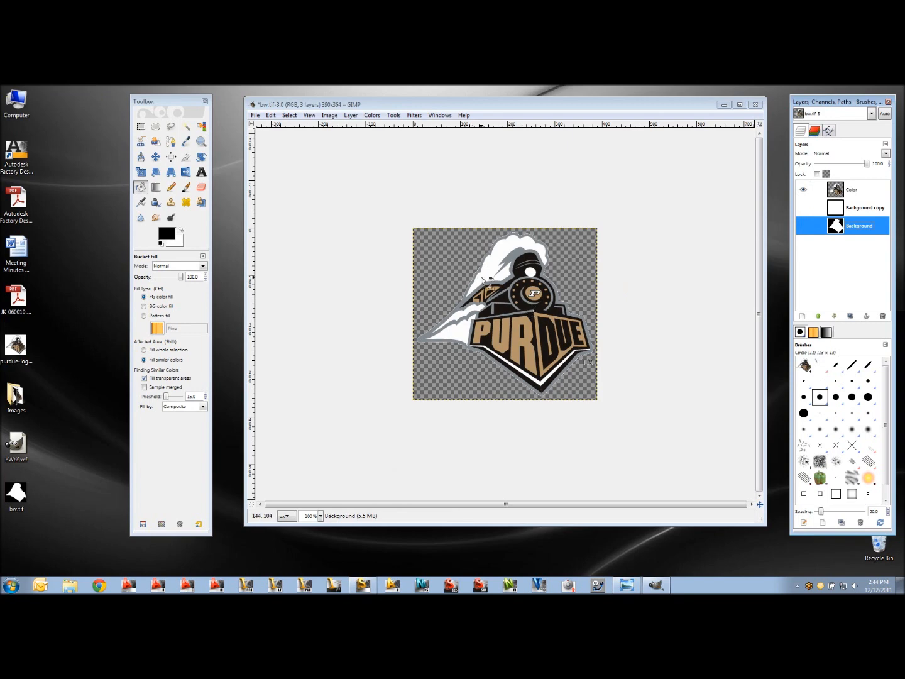
{"action": "left_click", "coordinate": [254, 115]}
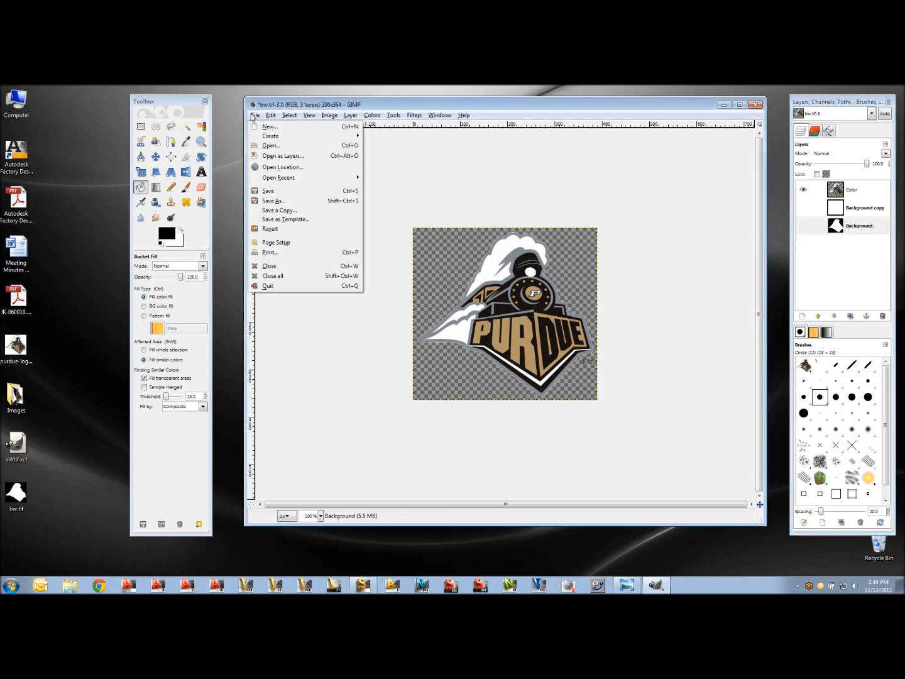
{"action": "mouse_move", "coordinate": [274, 201]}
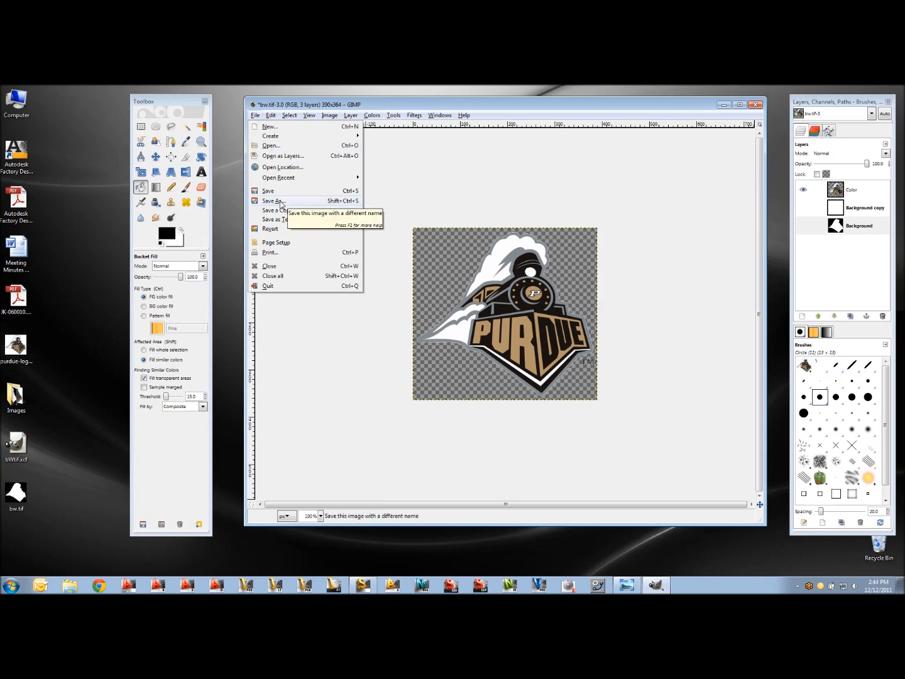
{"action": "left_click", "coordinate": [270, 200]}
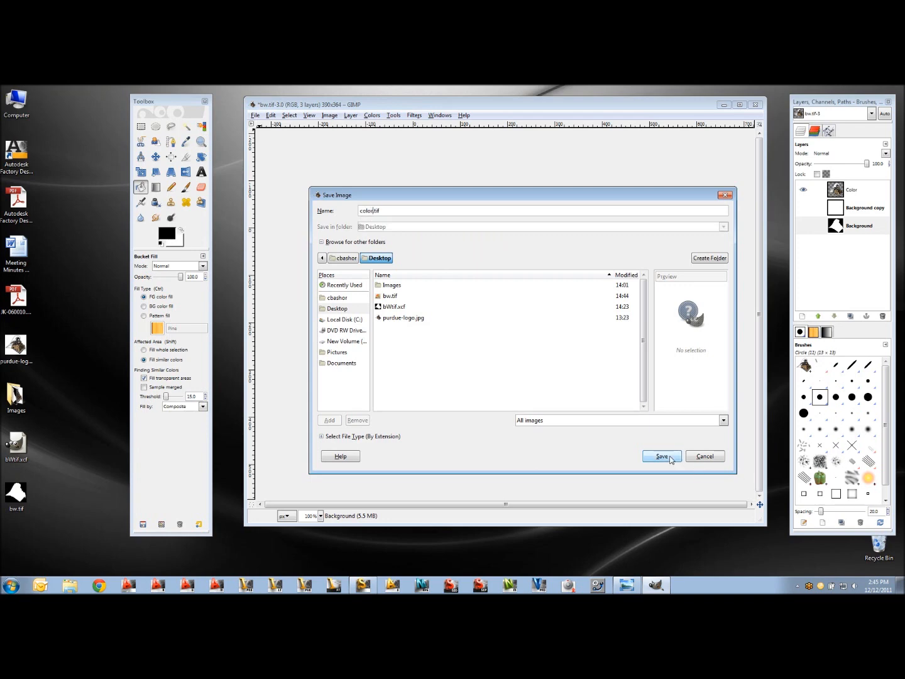
{"action": "left_click", "coordinate": [661, 456]}
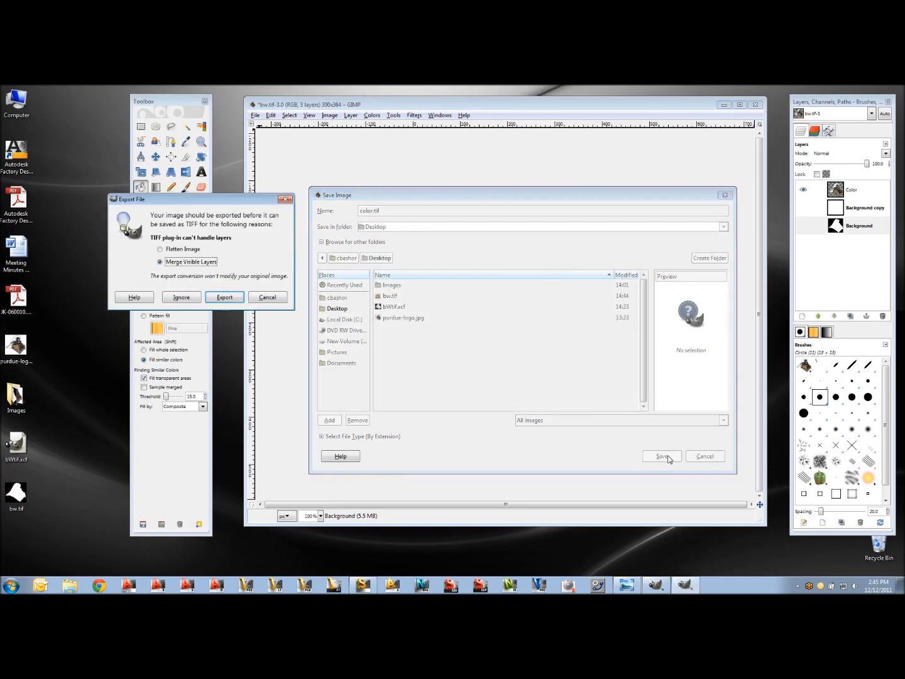
{"action": "left_click", "coordinate": [225, 296]}
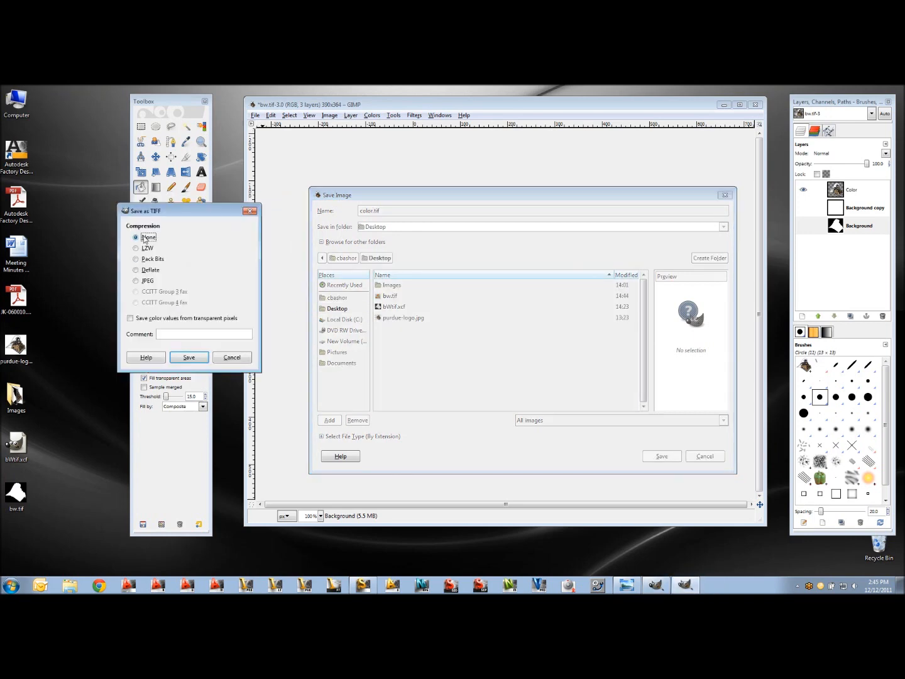
{"action": "left_click", "coordinate": [189, 357]}
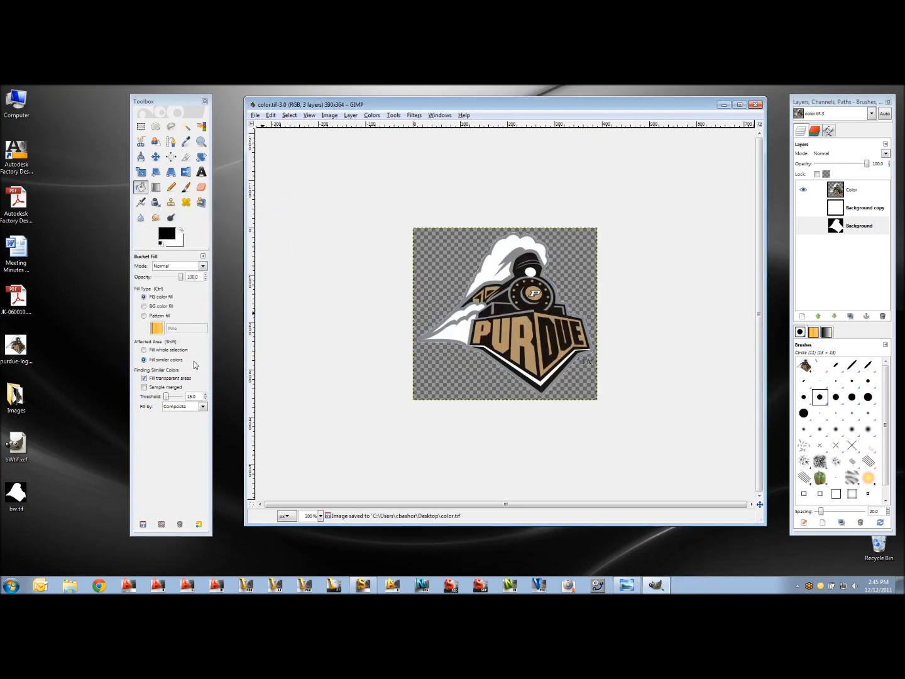
{"action": "left_click", "coordinate": [755, 105]}
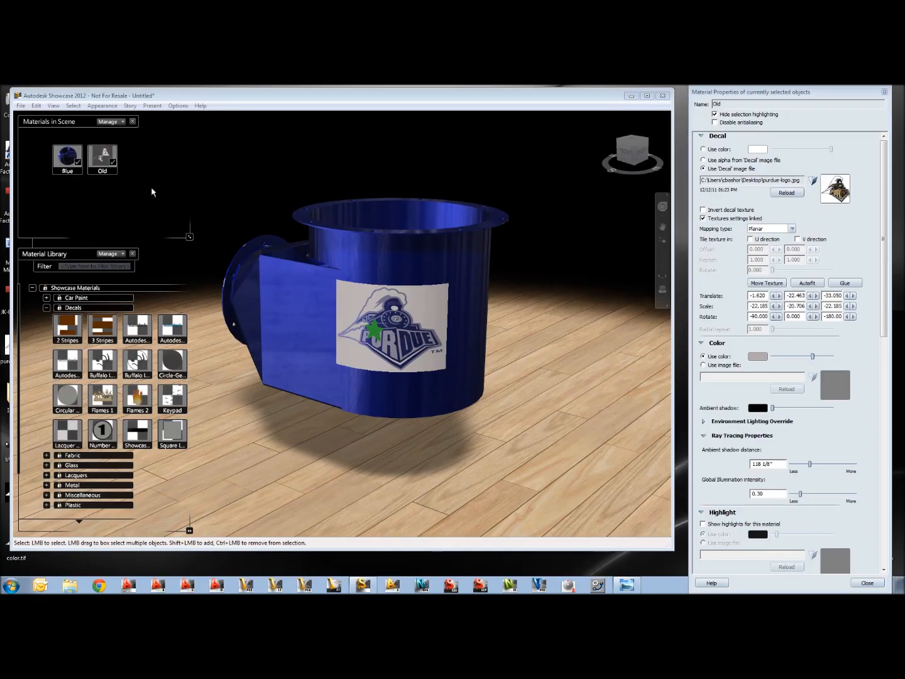
- Delete the Old decal material from Materials in Scene
{"action": "right_click", "coordinate": [102, 155]}
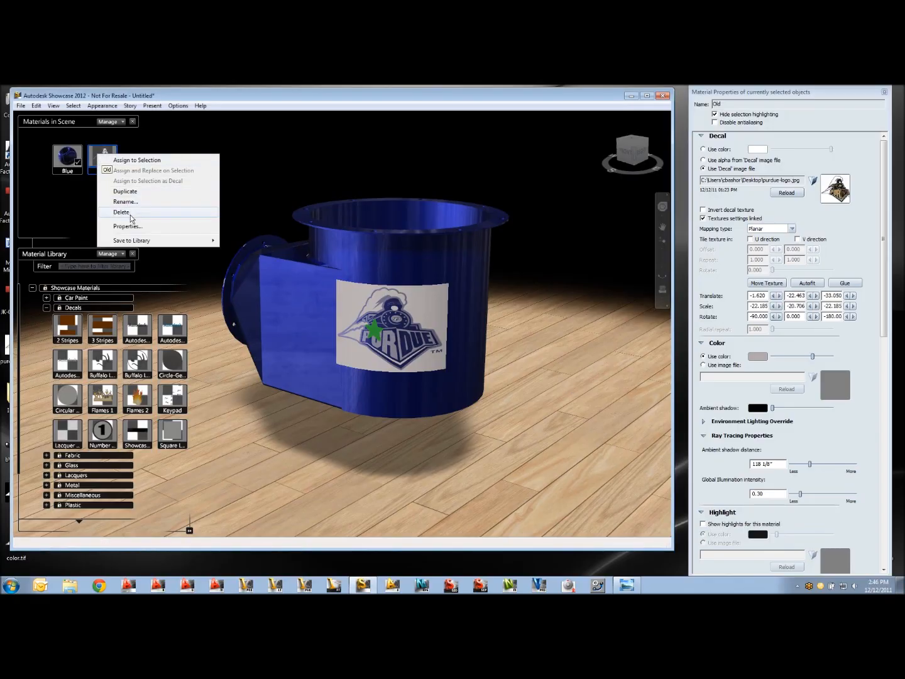
{"action": "left_click", "coordinate": [121, 212]}
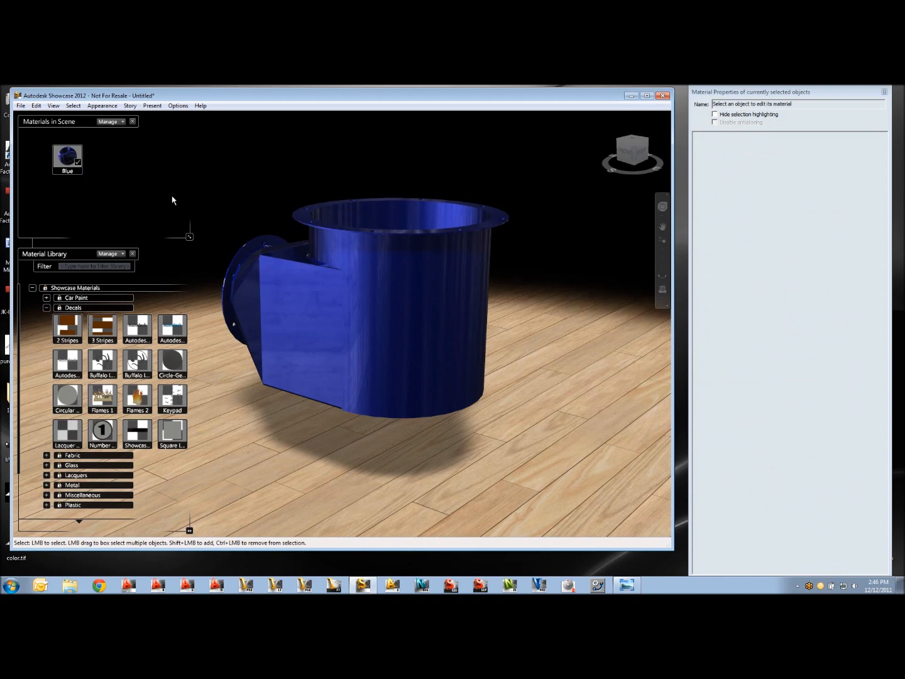
{"action": "mouse_move", "coordinate": [137, 327]}
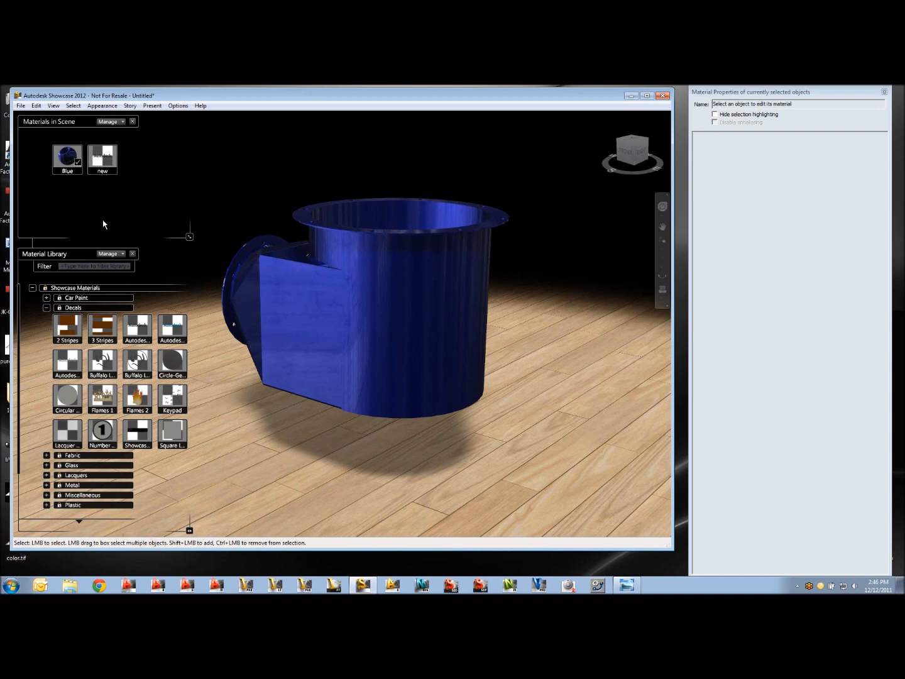
- Load _PurdueBW.tif as the decal image of the new decal material
{"action": "left_click", "coordinate": [102, 156]}
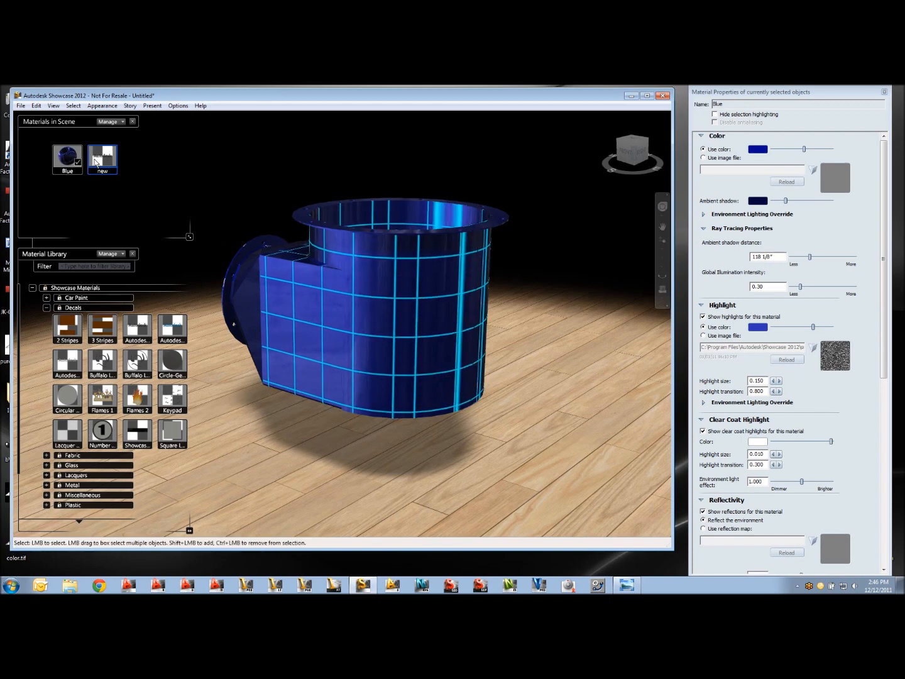
{"action": "left_click", "coordinate": [102, 160]}
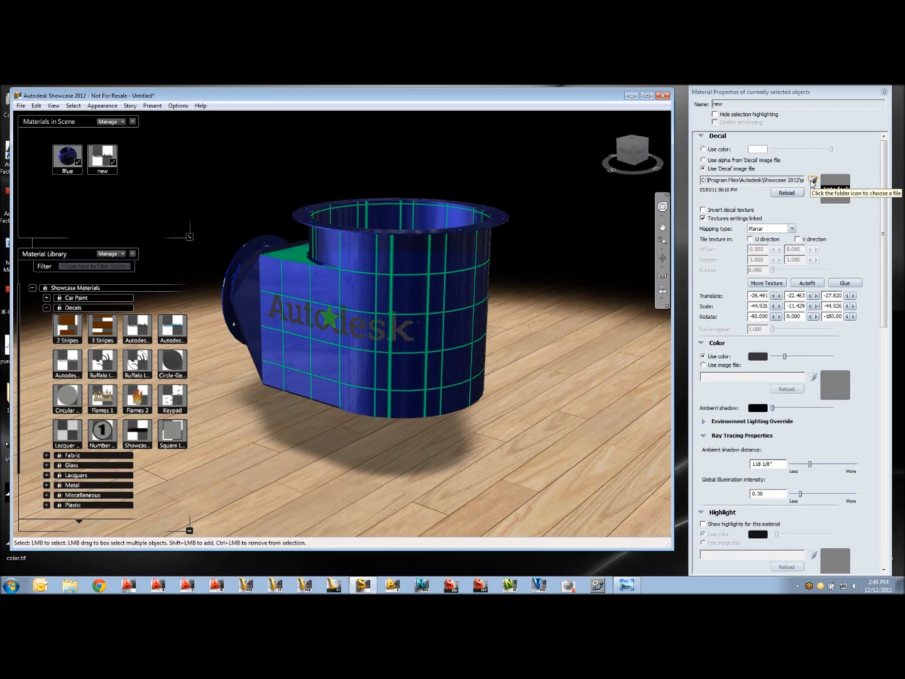
{"action": "left_click", "coordinate": [814, 180]}
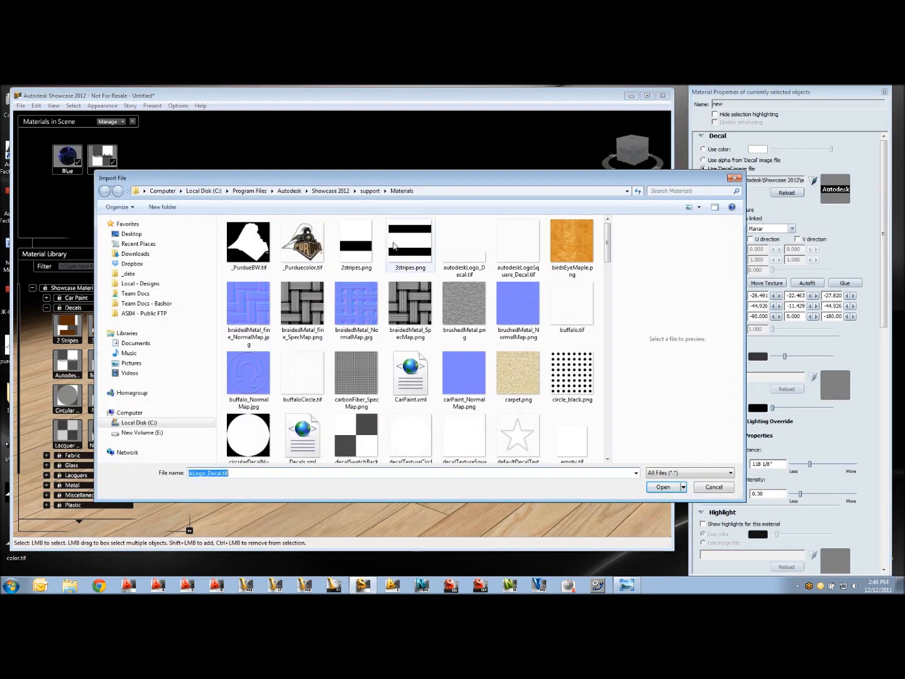
{"action": "left_click", "coordinate": [248, 242]}
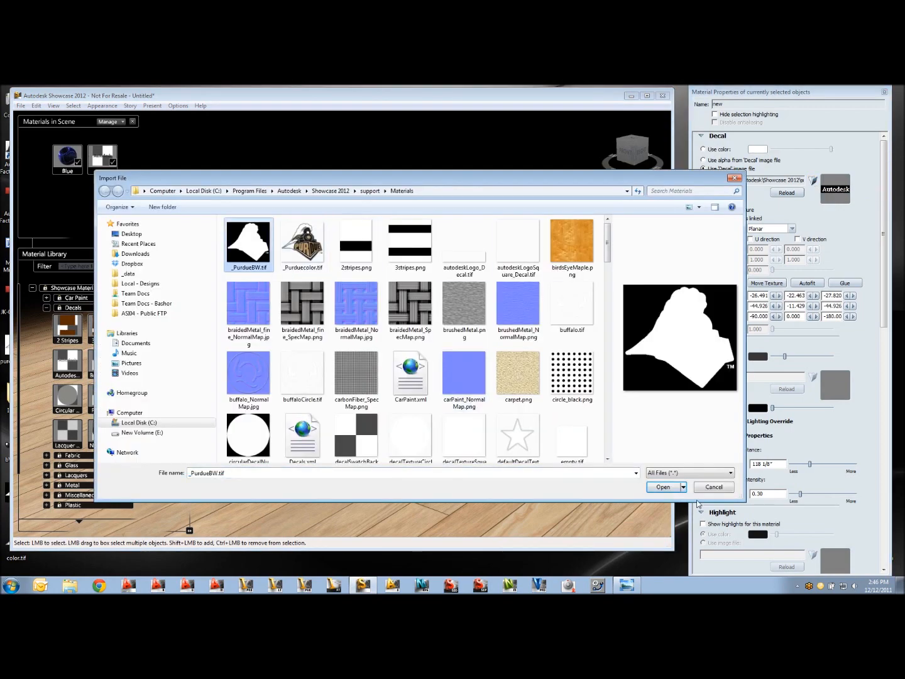
{"action": "left_click", "coordinate": [663, 486]}
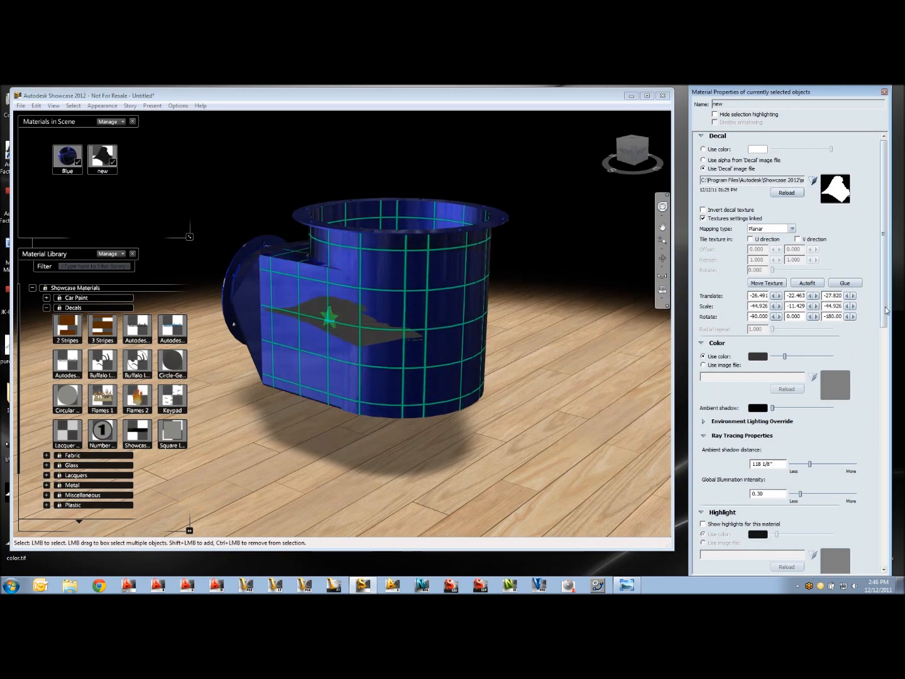
{"action": "scroll", "scroll_direction": "down", "scroll_amount": 3}
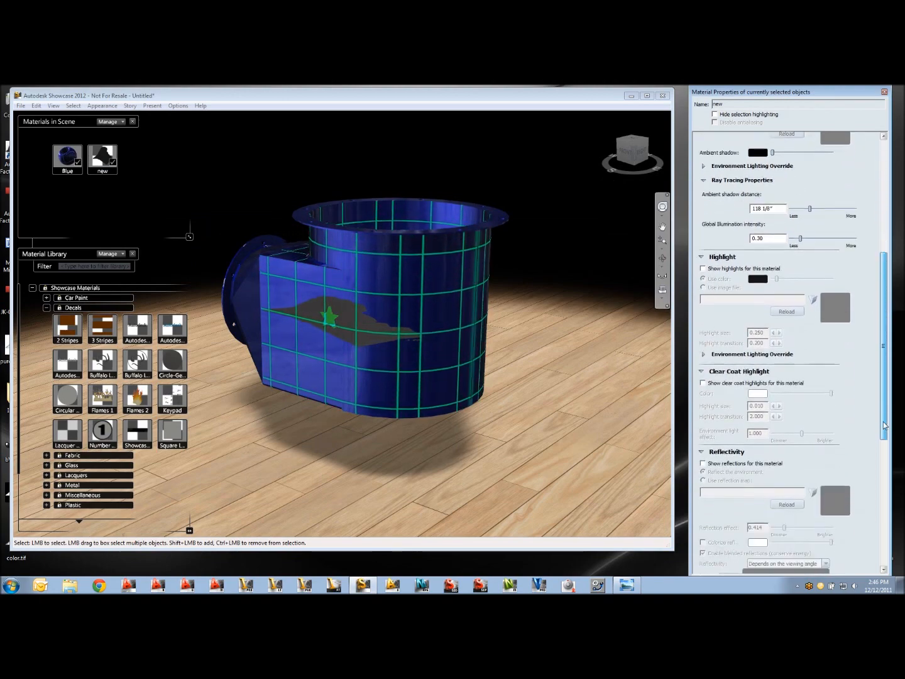
{"action": "scroll", "scroll_direction": "down", "scroll_amount": 3}
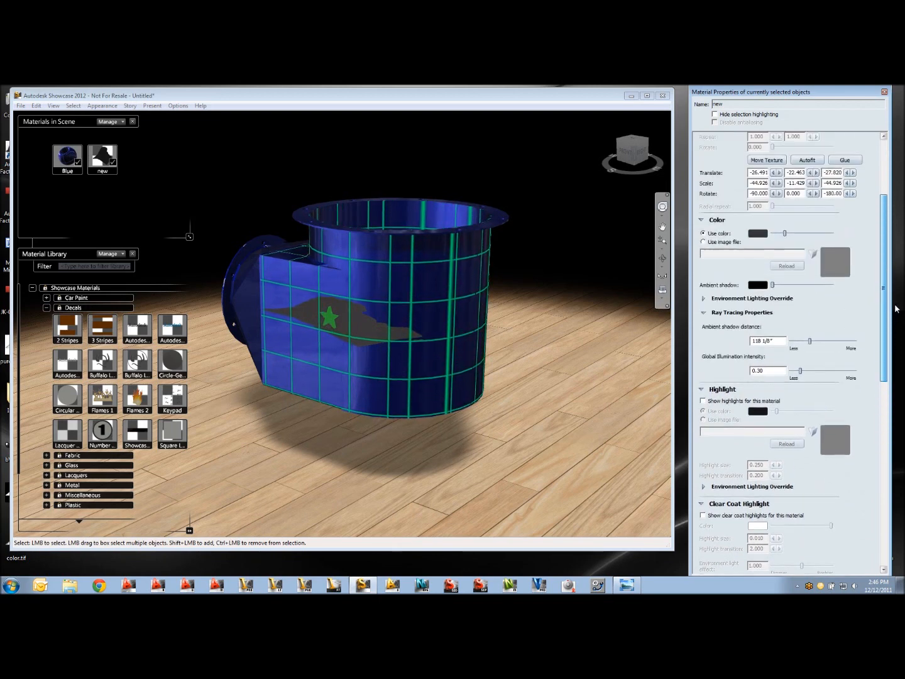
- Load _Purduecolor.tif as the decal's colour image and activate texture placement handles
{"action": "left_click", "coordinate": [703, 242]}
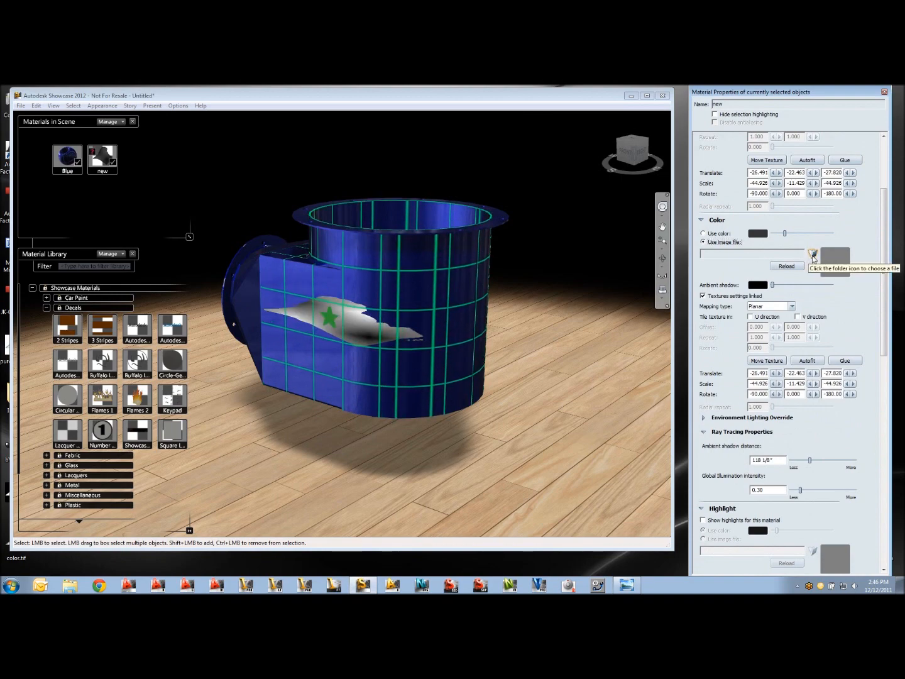
{"action": "left_click", "coordinate": [812, 255]}
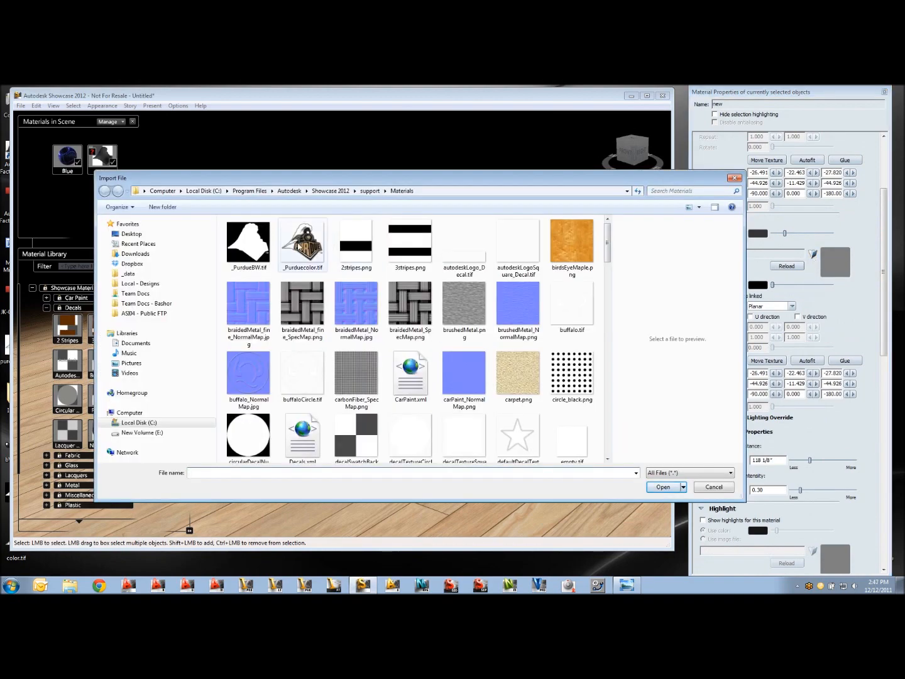
{"action": "left_click", "coordinate": [302, 238]}
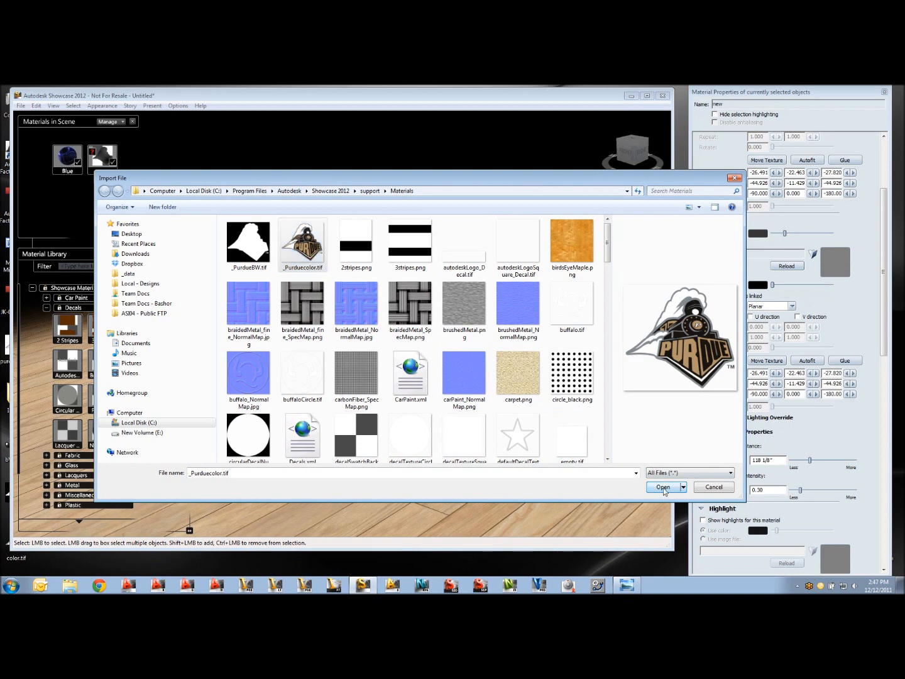
{"action": "left_click", "coordinate": [662, 487]}
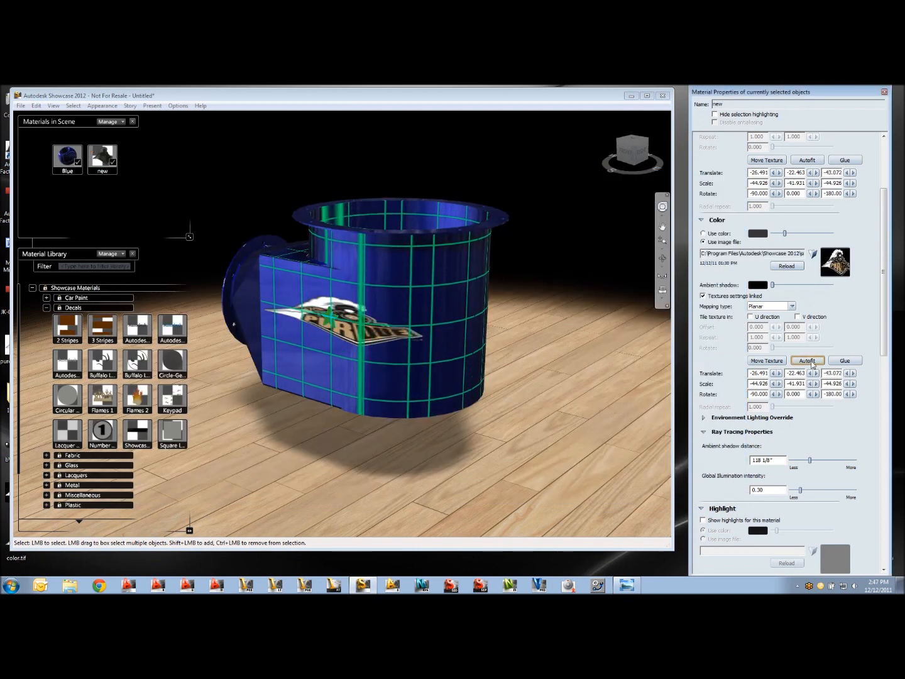
{"action": "left_click", "coordinate": [806, 361]}
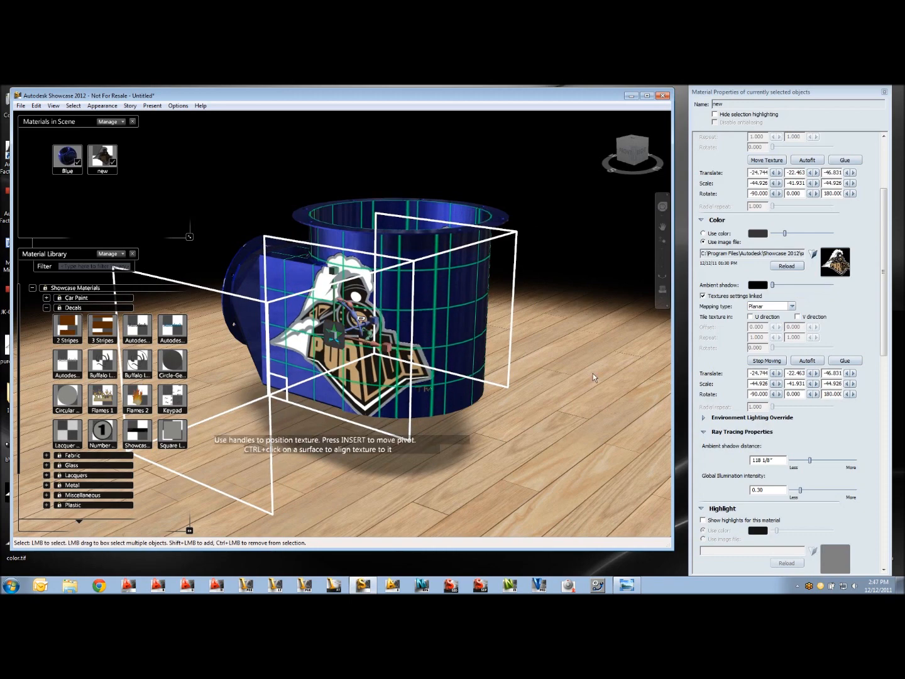
- Switch the decal to Cylinder mapping and drag the logo to the pipe's front
{"action": "left_click", "coordinate": [770, 306]}
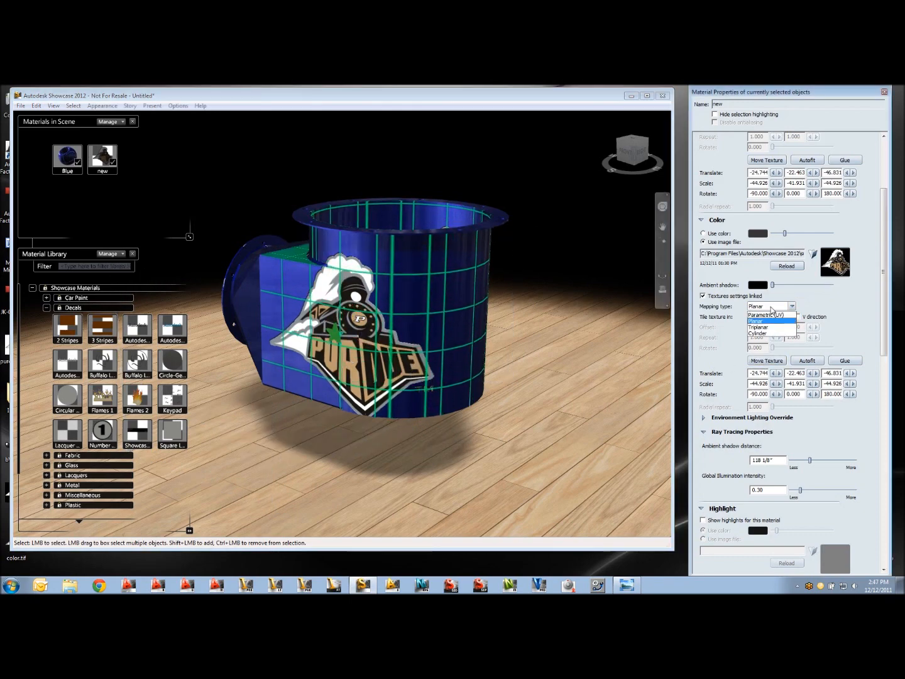
{"action": "left_click", "coordinate": [767, 333]}
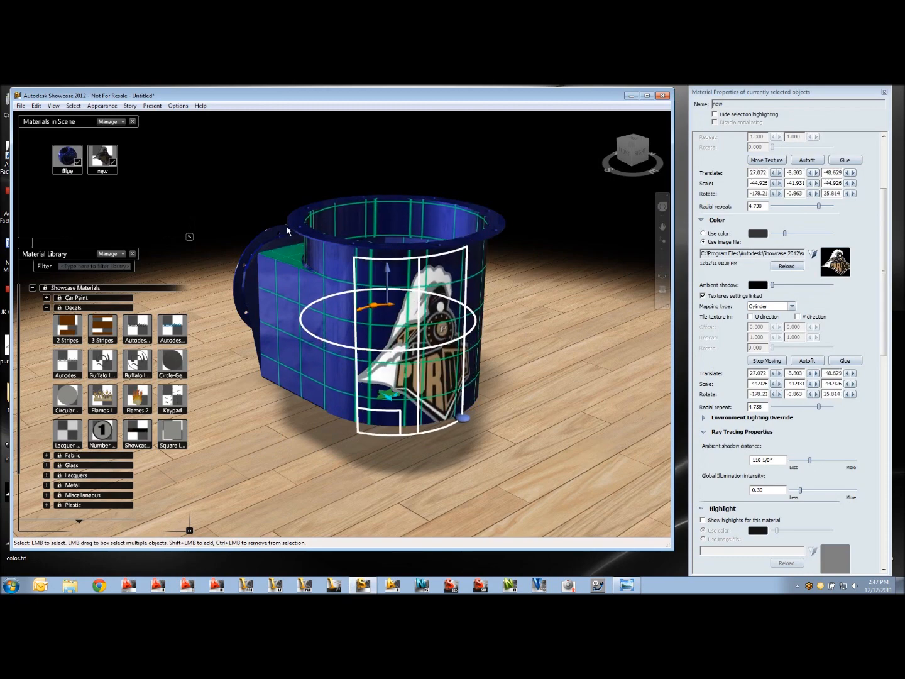
{"action": "left_click_drag", "start_coordinate": [390, 305], "coordinate": [462, 440]}
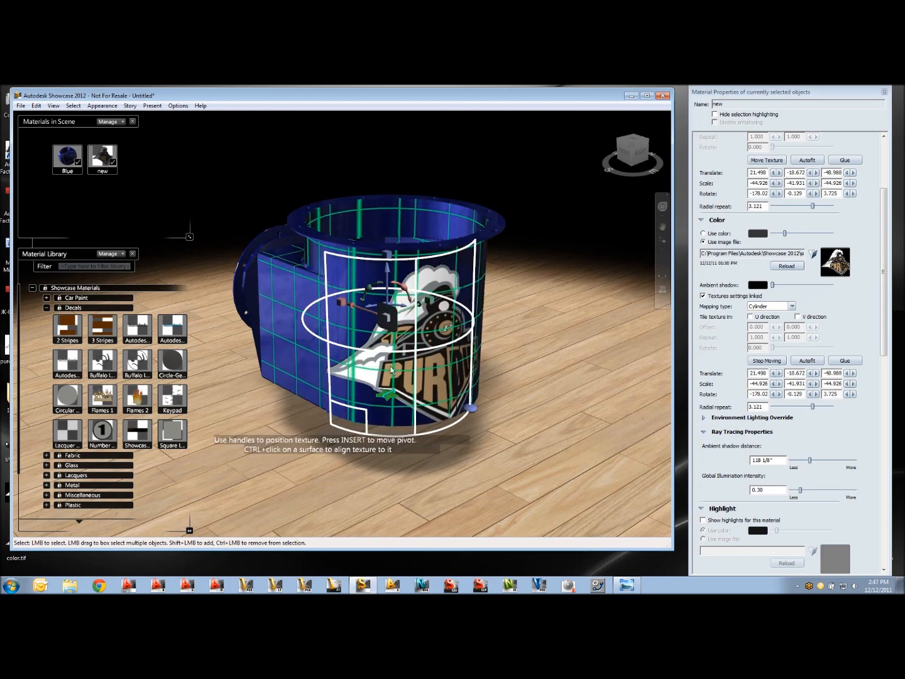
{"action": "left_click_drag", "start_coordinate": [390, 333], "coordinate": [402, 308]}
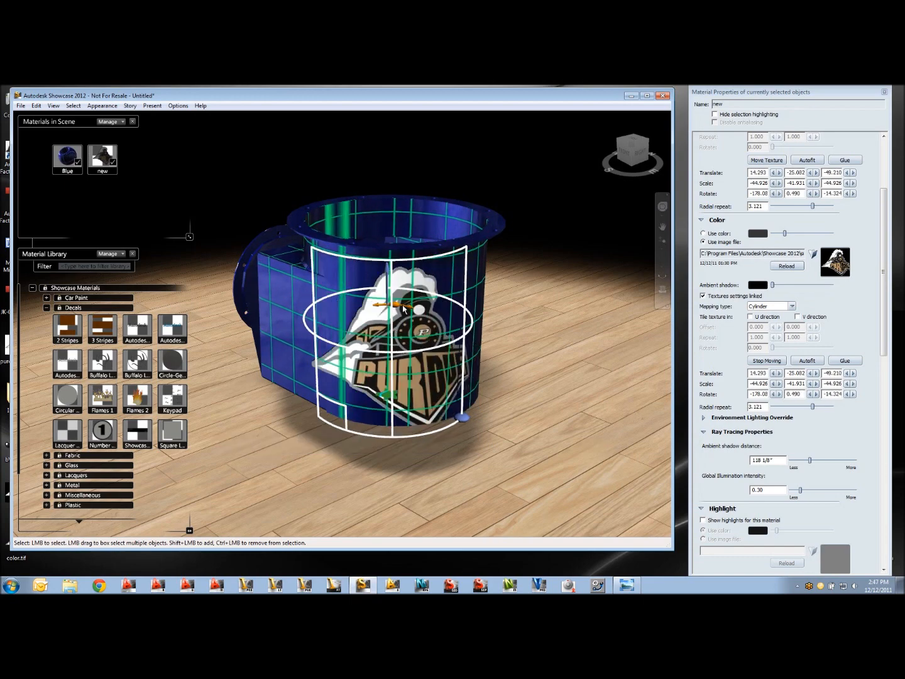
{"action": "left_click_drag", "start_coordinate": [402, 310], "coordinate": [388, 333]}
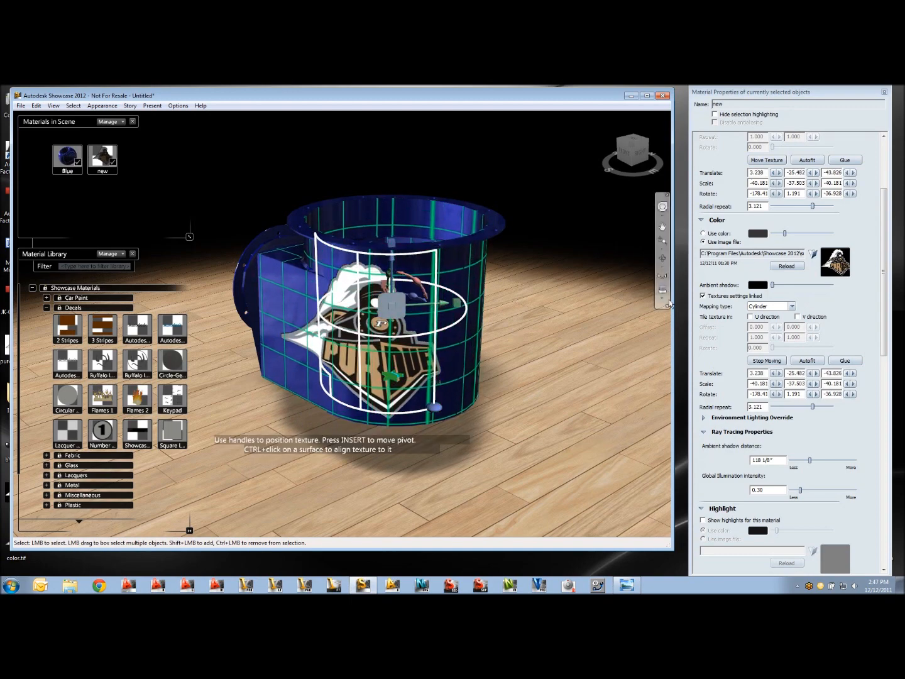
{"action": "left_click", "coordinate": [766, 360]}
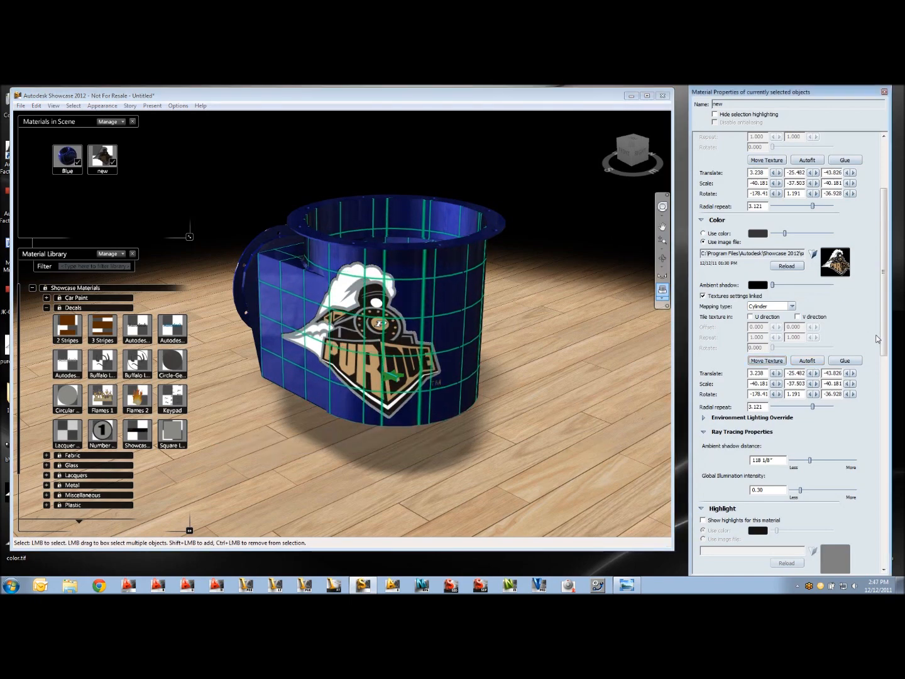
- Enable clear coat highlights on the decal material, then deselect to view the glossy pipe
{"action": "scroll", "scroll_direction": "down", "scroll_amount": 3}
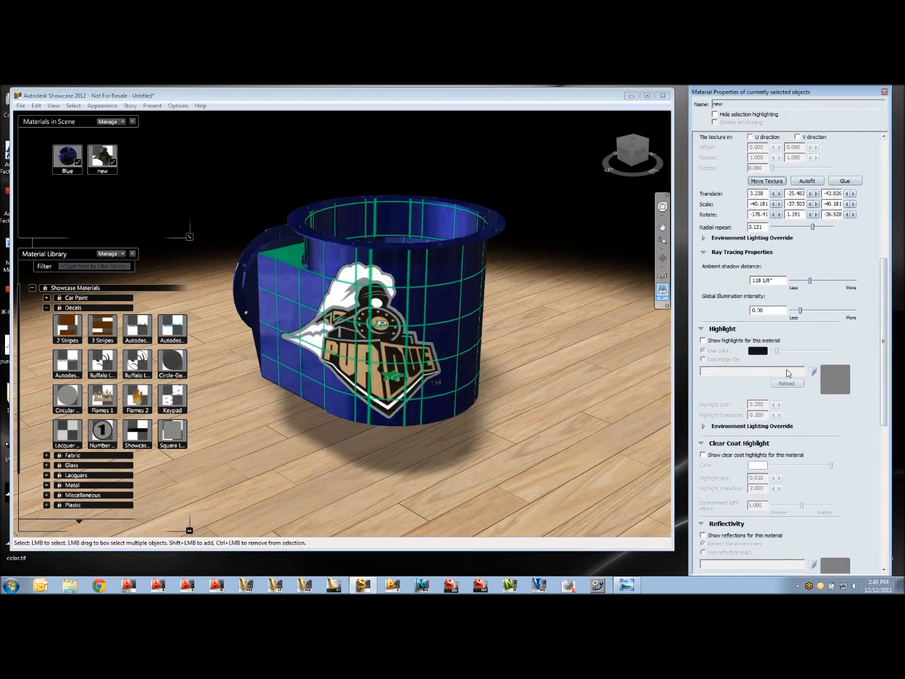
{"action": "left_click", "coordinate": [702, 454]}
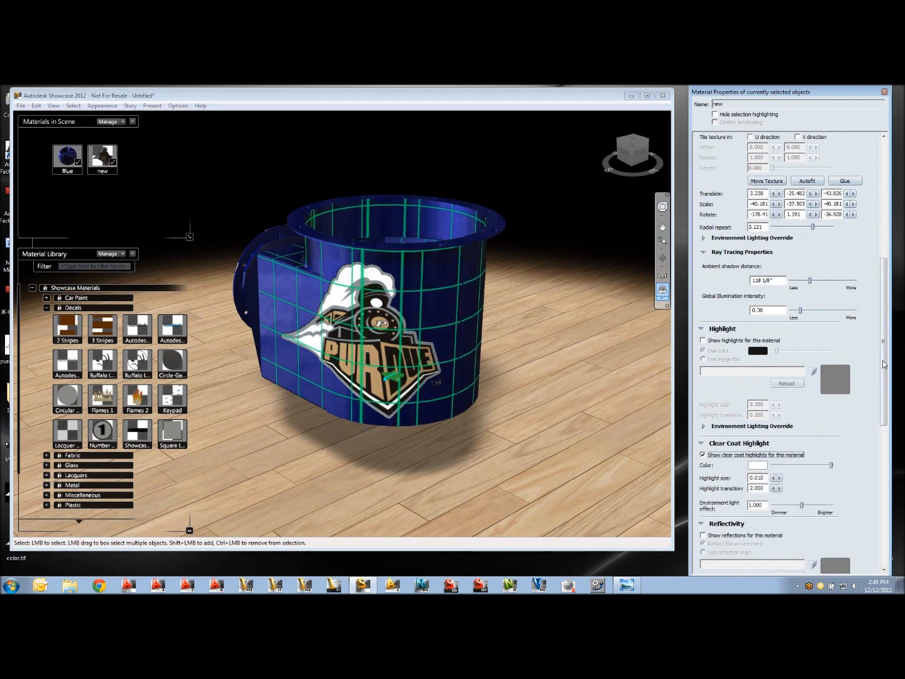
{"action": "scroll", "scroll_direction": "down", "scroll_amount": 3}
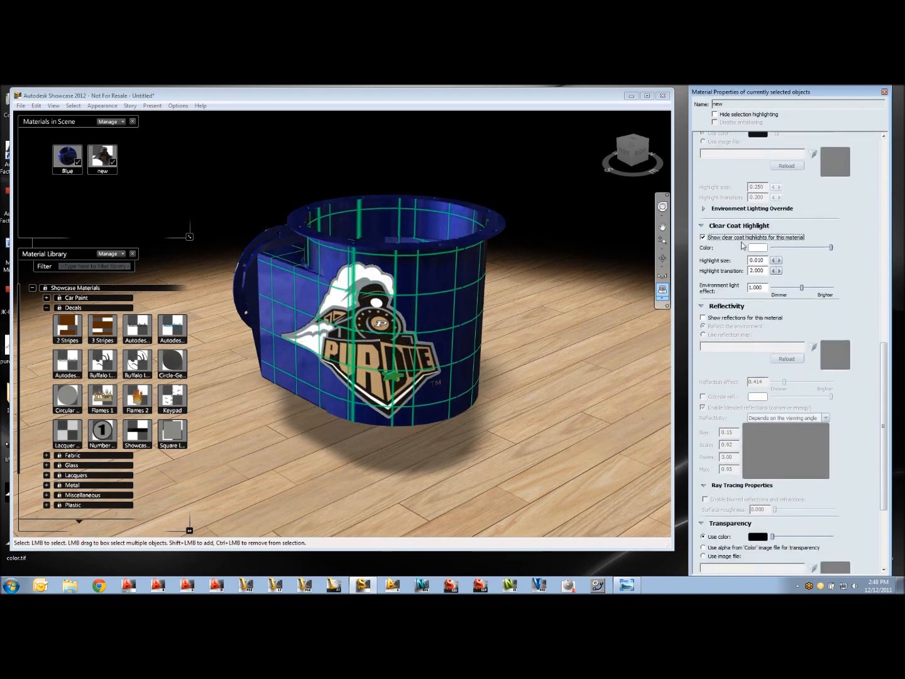
{"action": "left_click", "coordinate": [702, 318]}
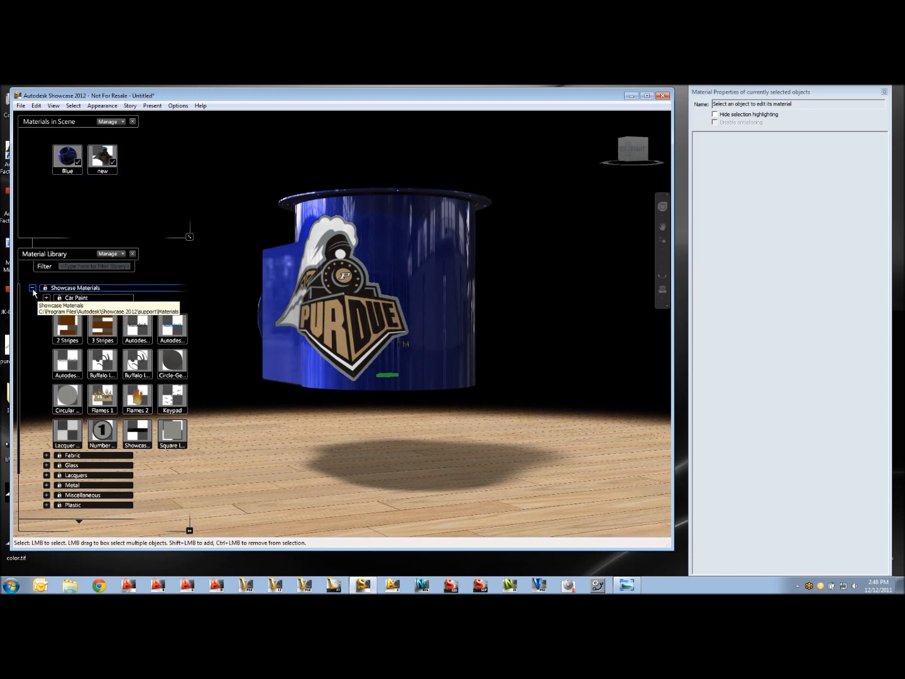
- Collapse Showcase Materials, open the new decal material's options, and dismiss them without saving
{"action": "left_click", "coordinate": [32, 288]}
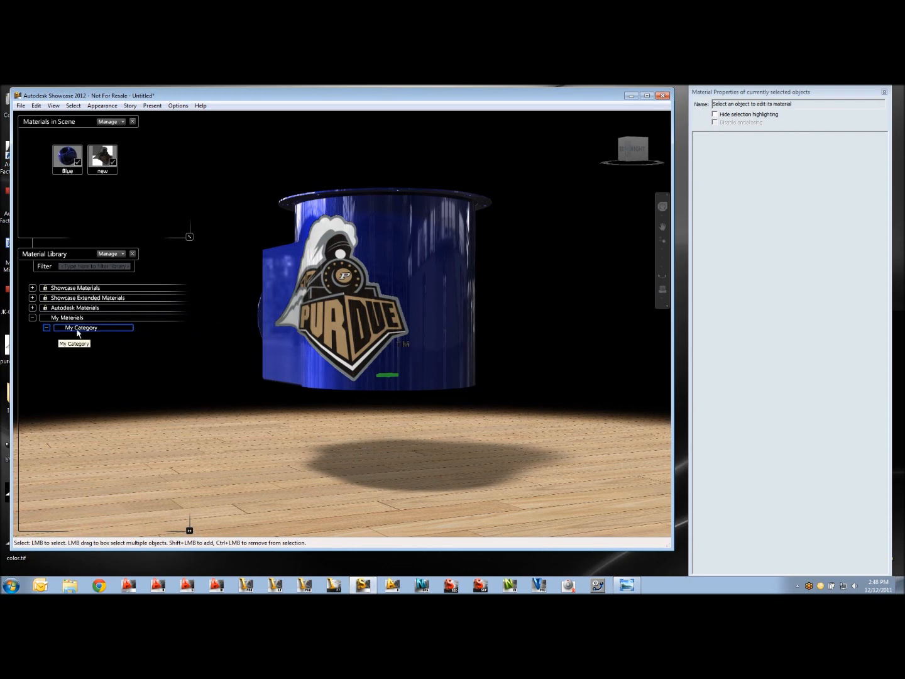
{"action": "right_click", "coordinate": [102, 157]}
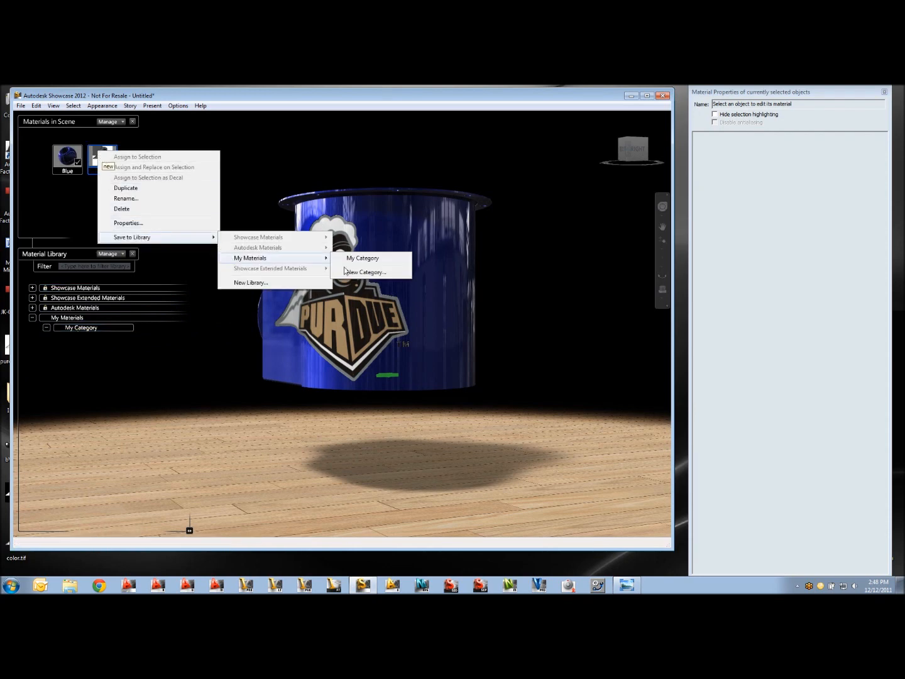
{"action": "mouse_move", "coordinate": [519, 255]}
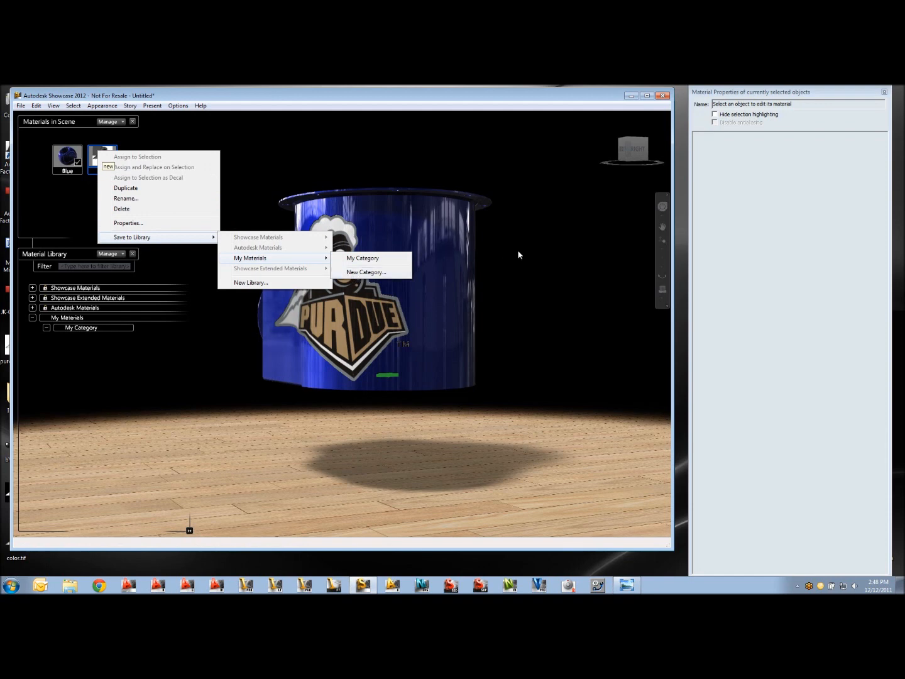
{"action": "left_click", "coordinate": [363, 258]}
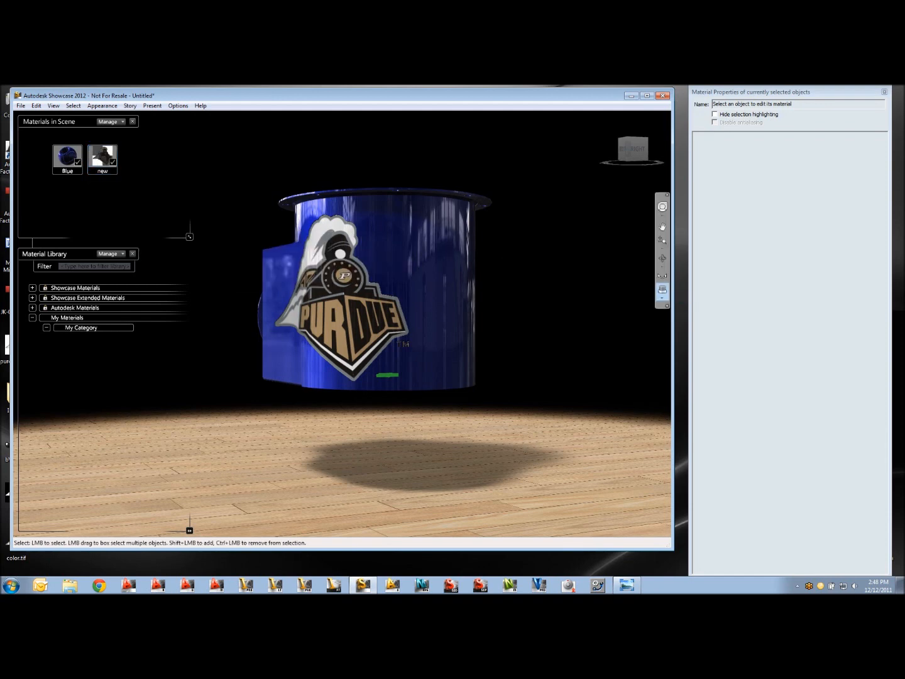